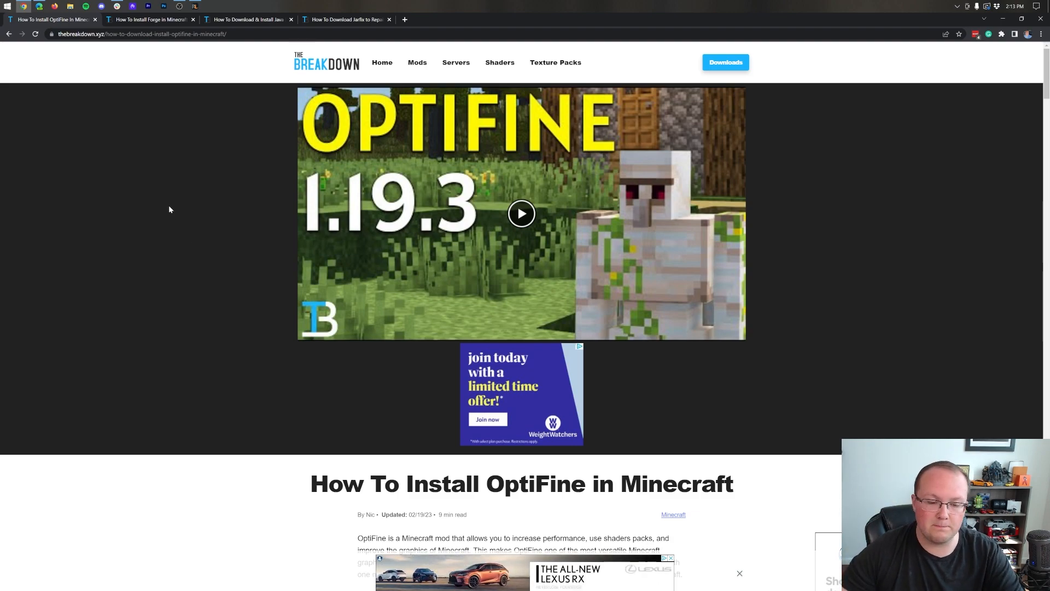
# Scroll down the OptiFine article toward the 'Click here to download OptiFine!' link
pyautogui.scroll(-3)
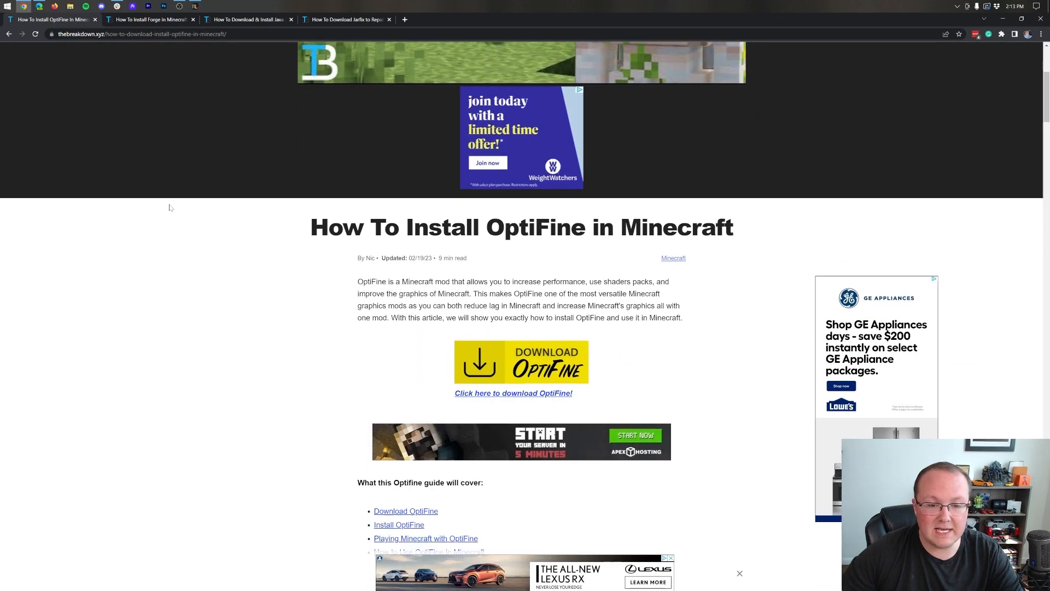
pyautogui.scroll(-3)
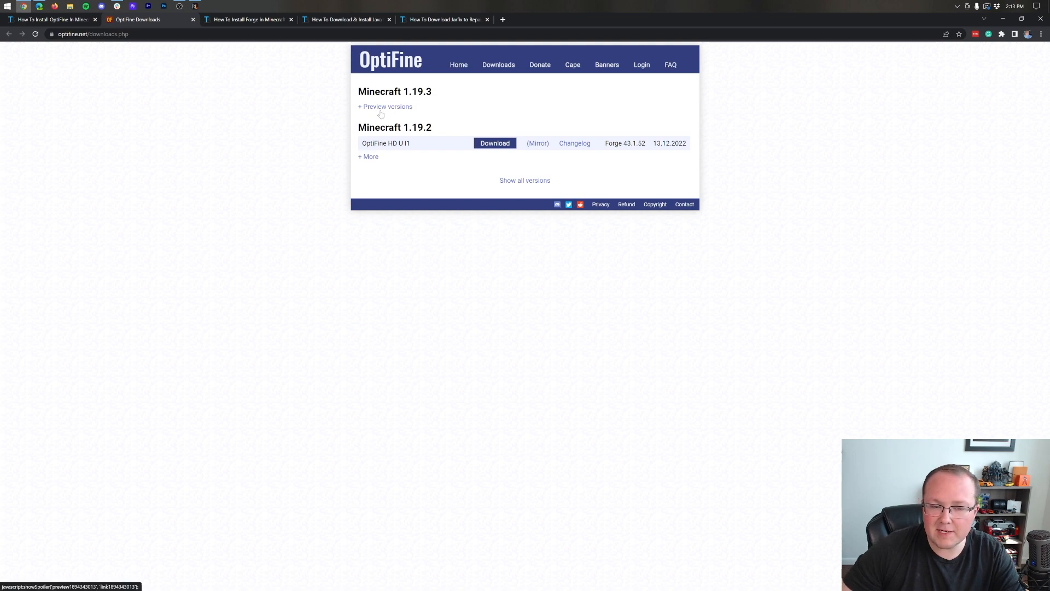
# Expand the Preview versions list under Minecraft 1.19.3
pyautogui.click(385, 106)
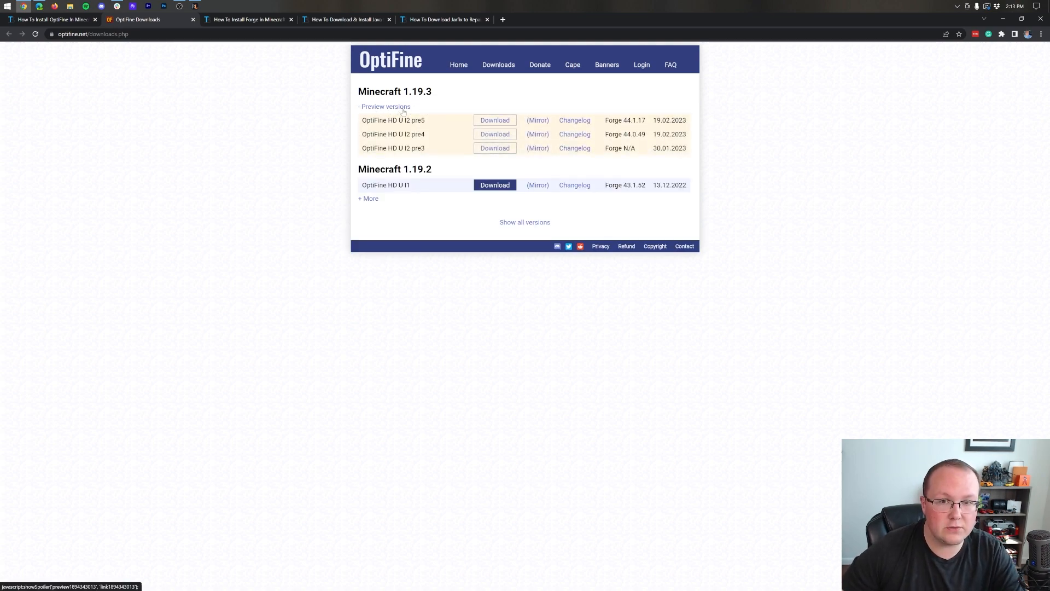
pyautogui.click(385, 106)
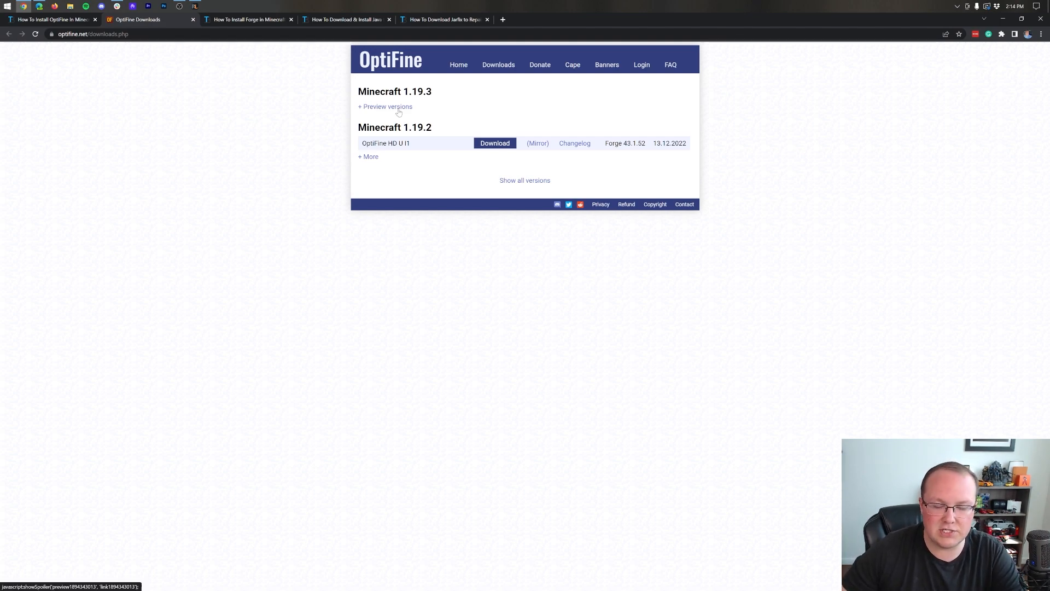
pyautogui.click(385, 107)
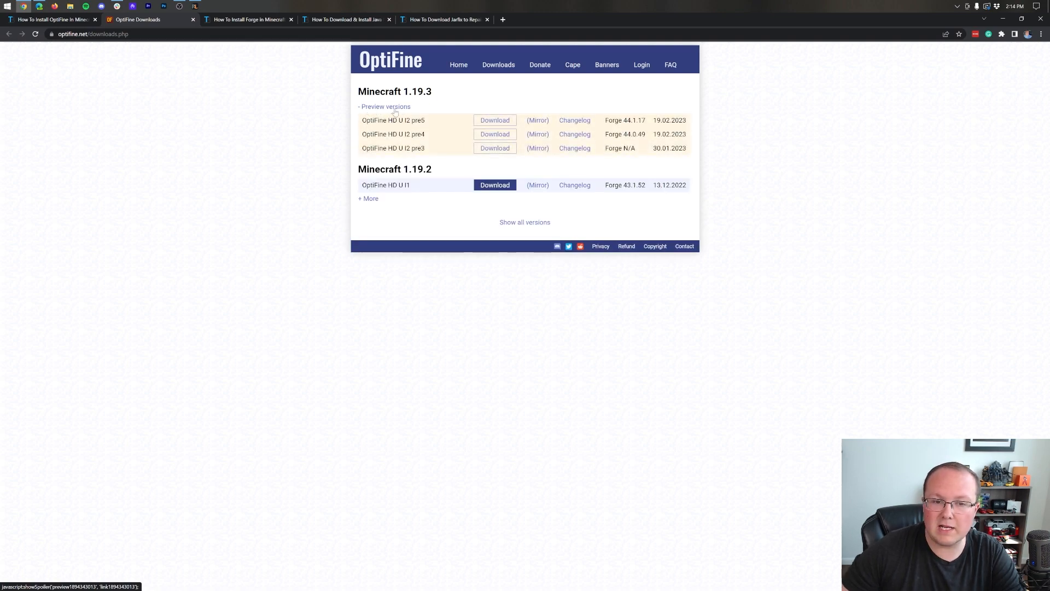
pyautogui.moveTo(617, 134)
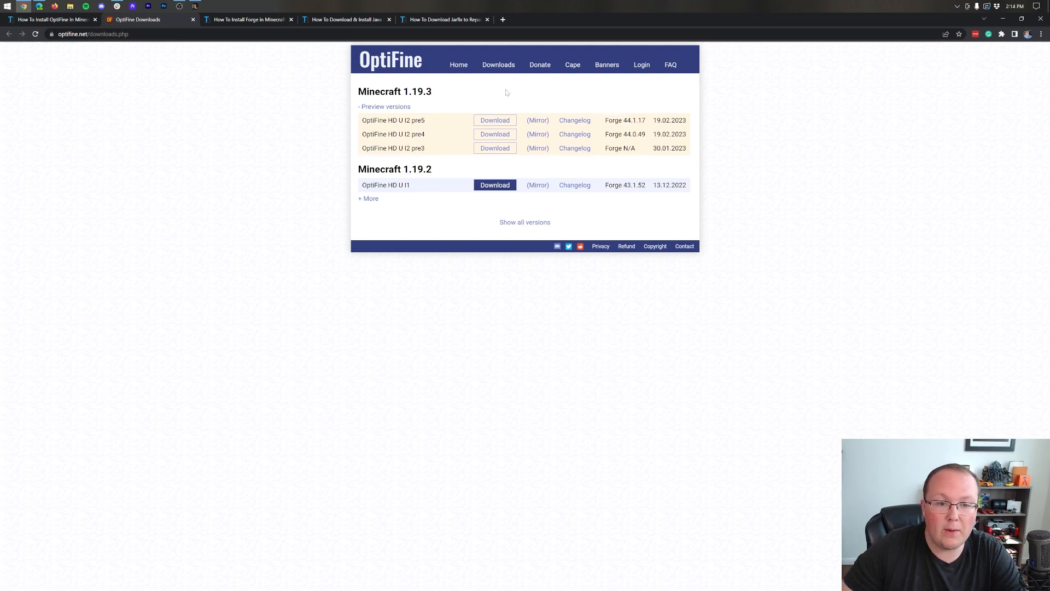
# Download the OptiFine 1.19.3 HD U I2 pre5 jar from its download page
pyautogui.click(494, 120)
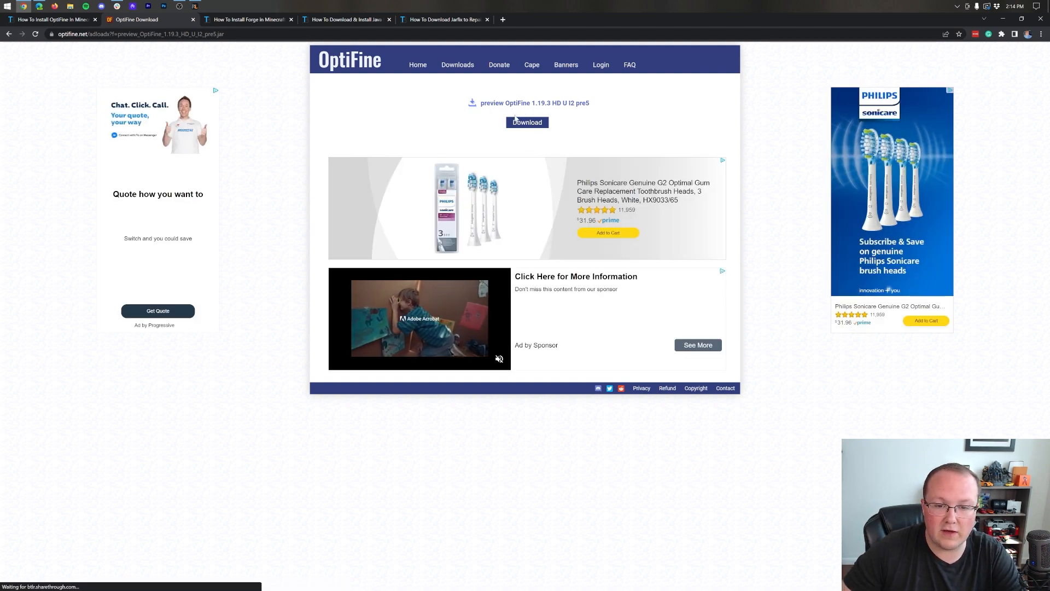
pyautogui.click(526, 121)
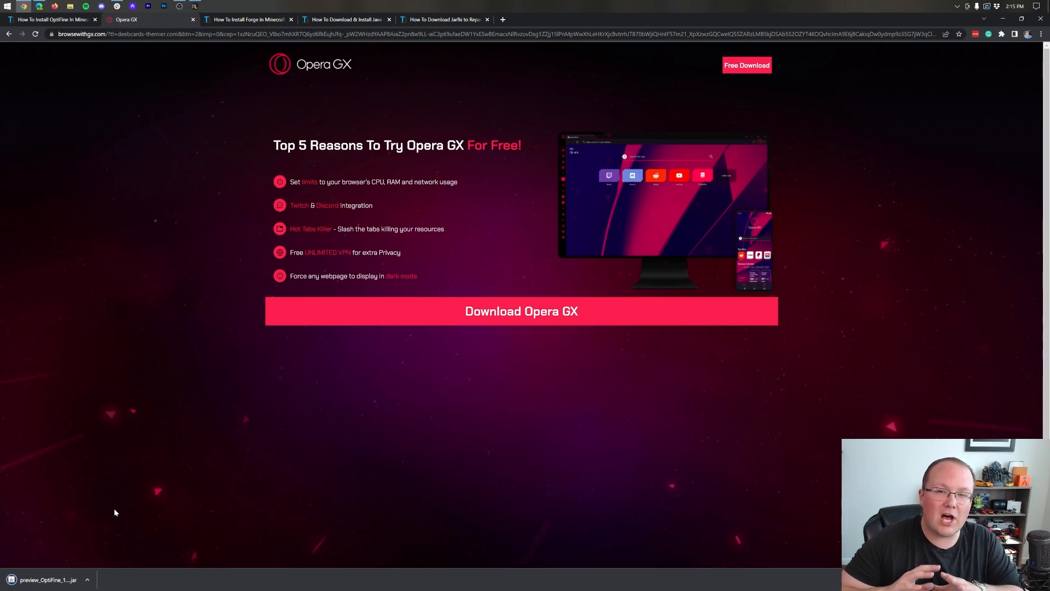
pyautogui.moveTo(101, 429)
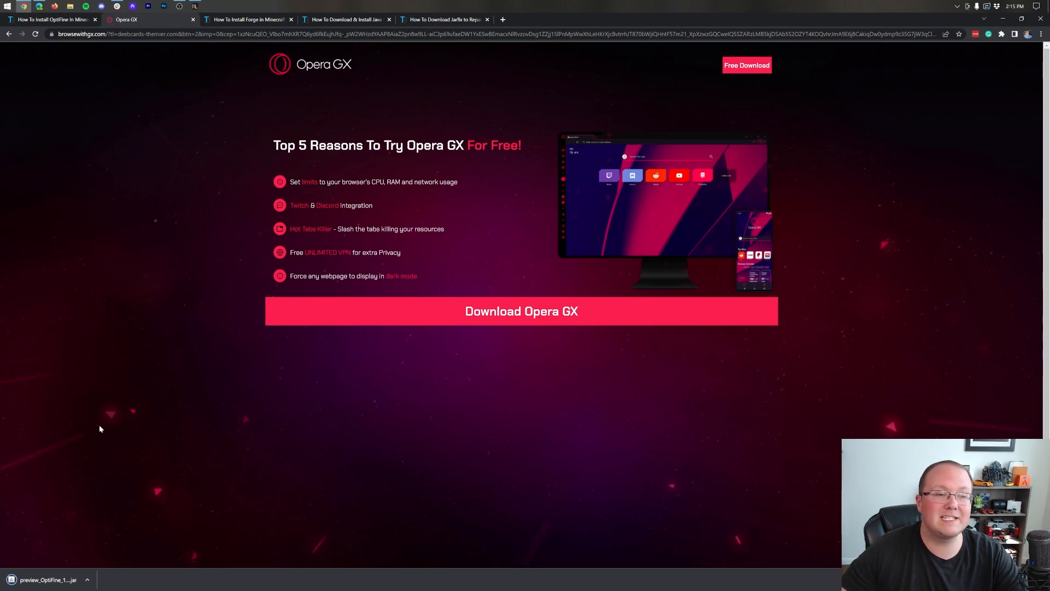
pyautogui.moveTo(101, 327)
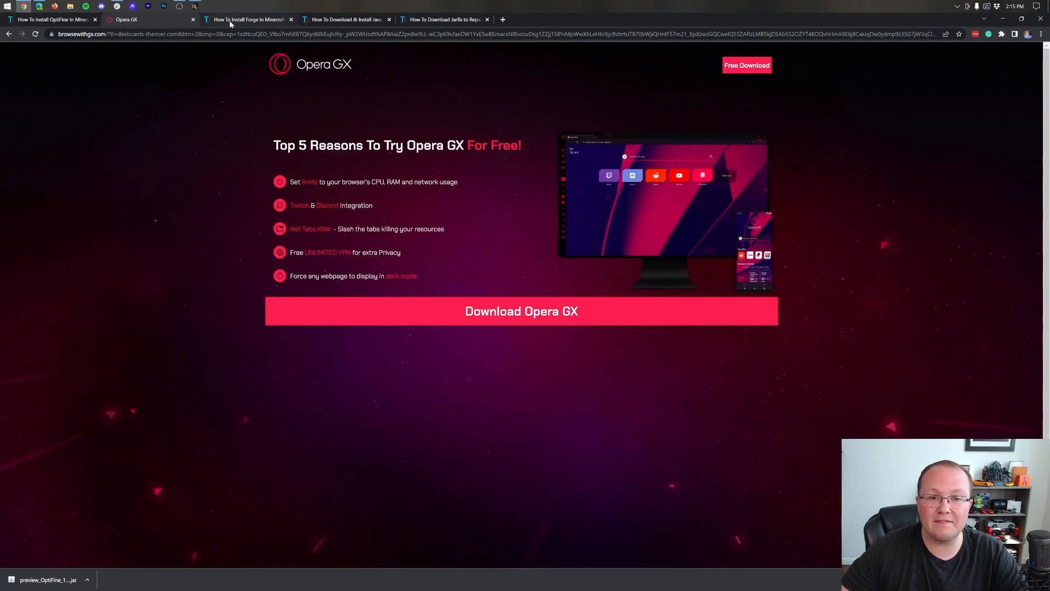
# Switch to the 'How To Install Forge in Minecraft' tab and scroll through its contents
pyautogui.click(250, 19)
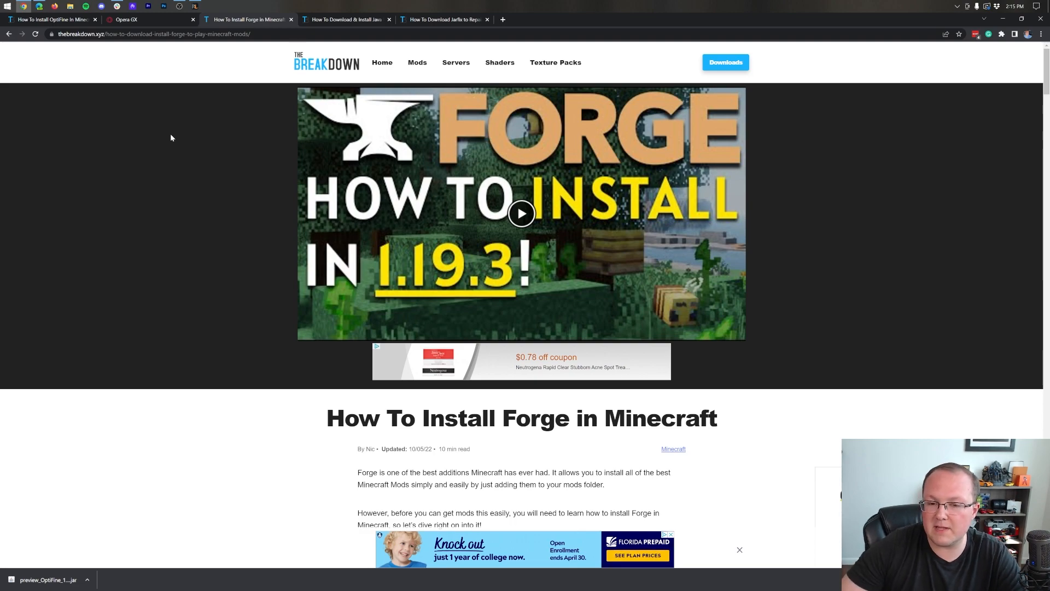
pyautogui.scroll(-3)
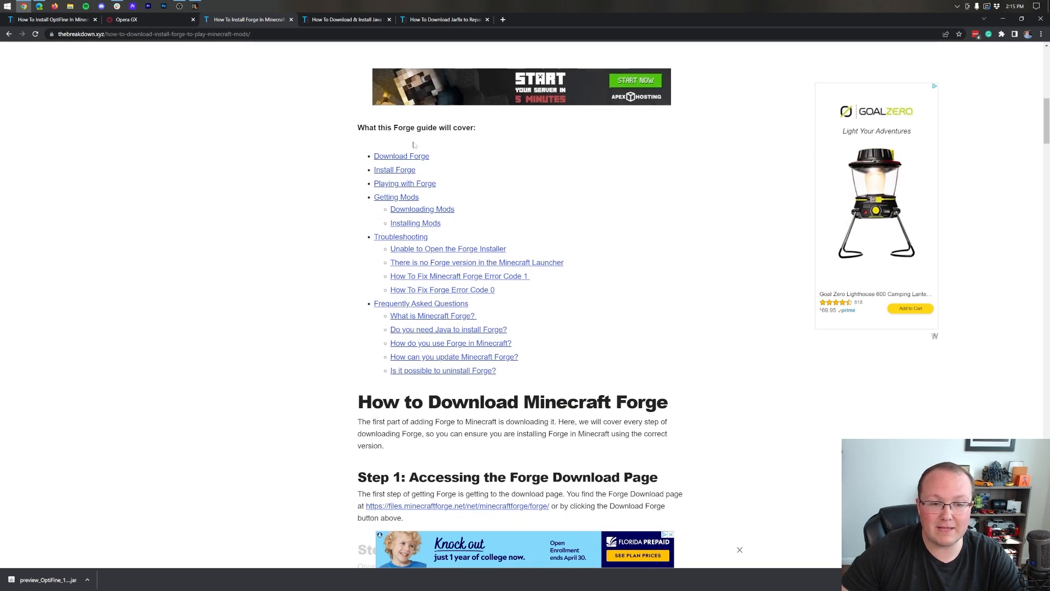
pyautogui.moveTo(424, 360)
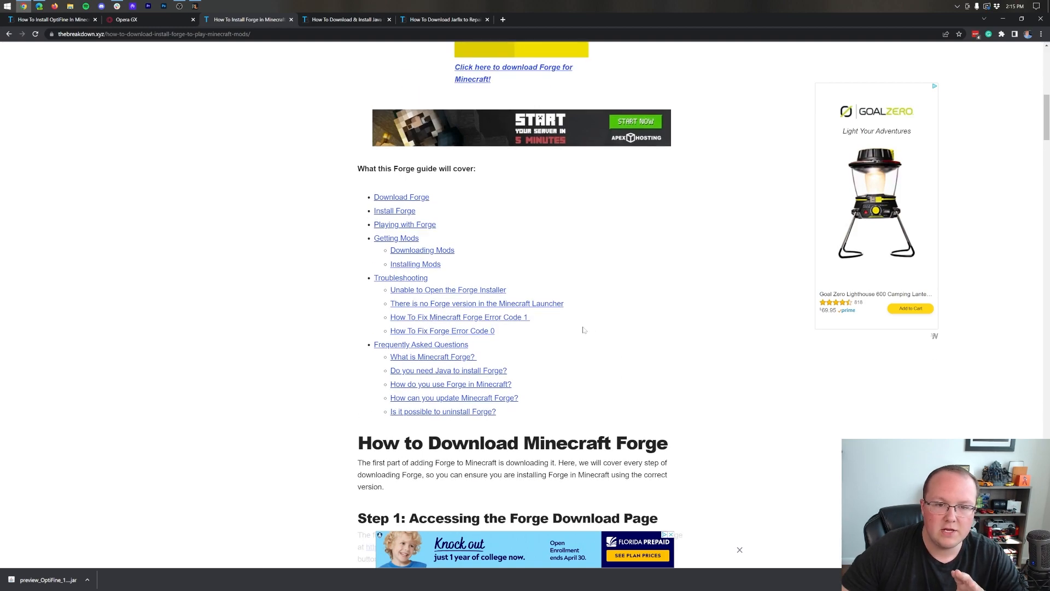
pyautogui.scroll(-3)
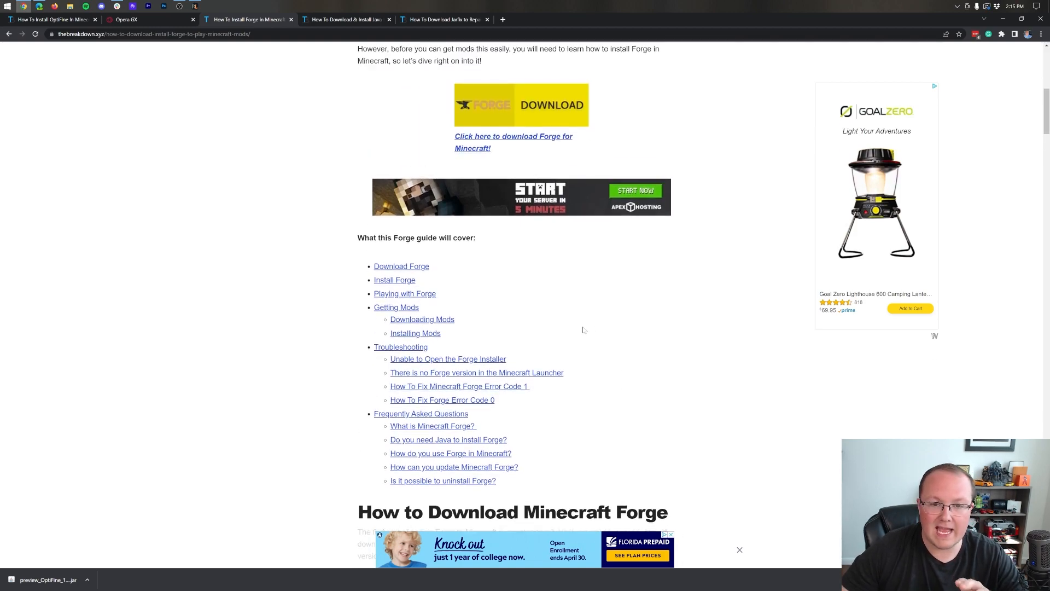
pyautogui.scroll(3)
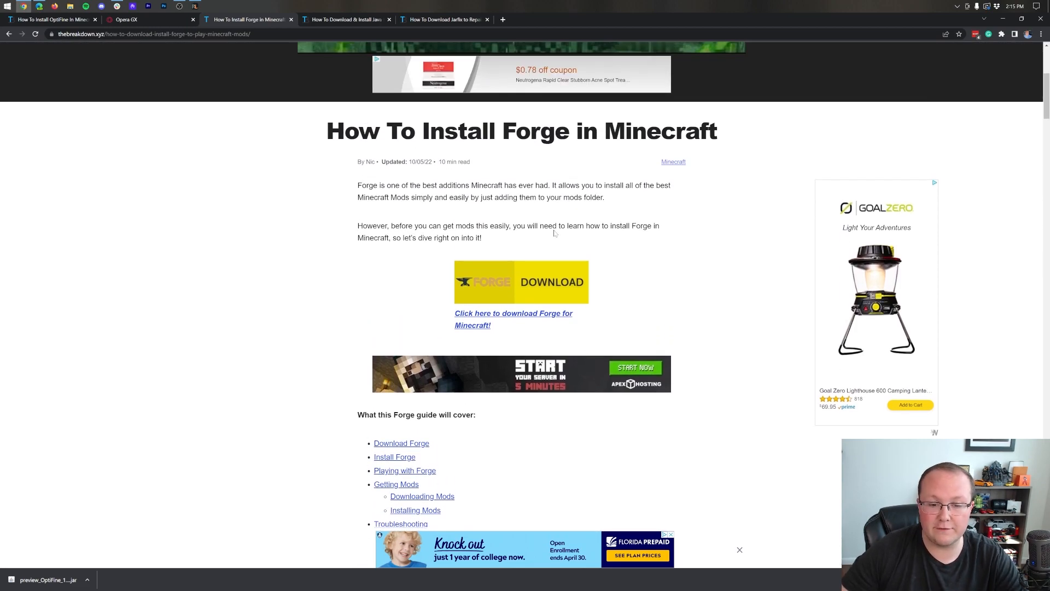
pyautogui.scroll(-3)
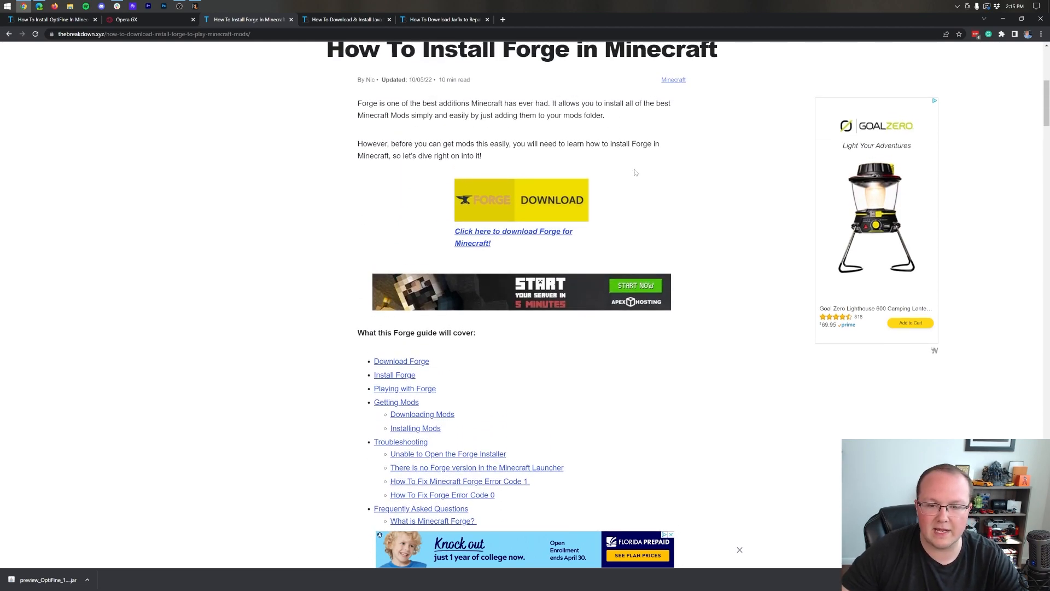
pyautogui.scroll(-3)
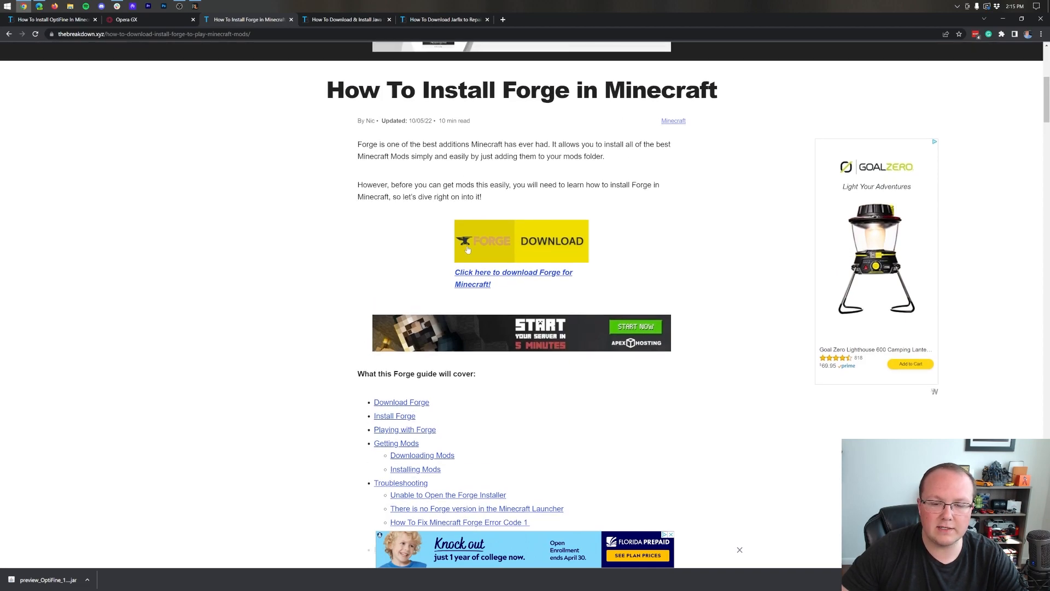
# Reach files.minecraftforge.net and select Minecraft 1.19.3 in the 1.19 version group
pyautogui.click(521, 241)
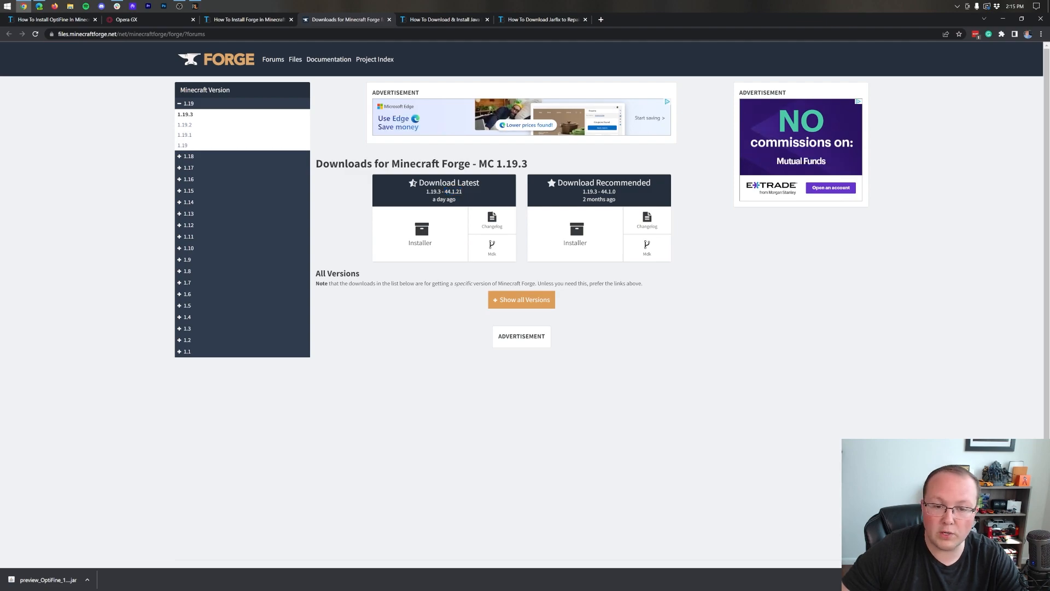
pyautogui.doubleClick(481, 163)
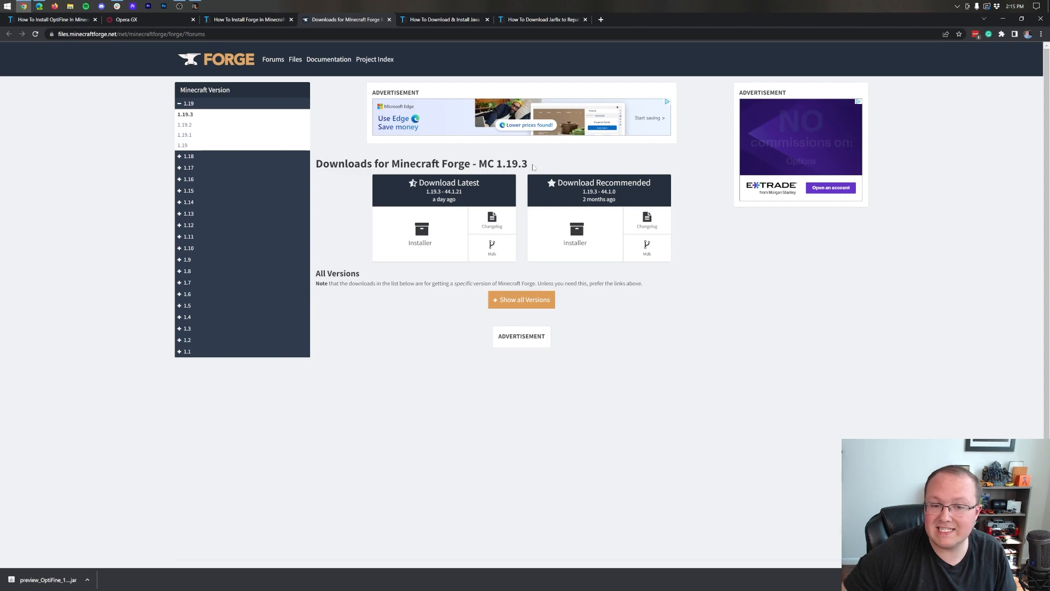
pyautogui.click(187, 103)
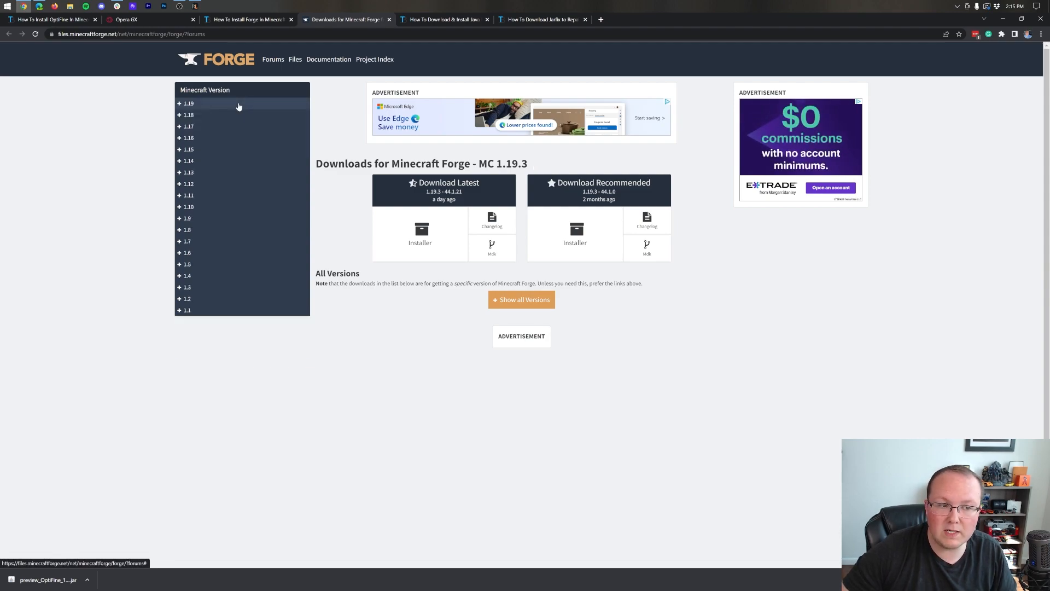
pyautogui.click(188, 103)
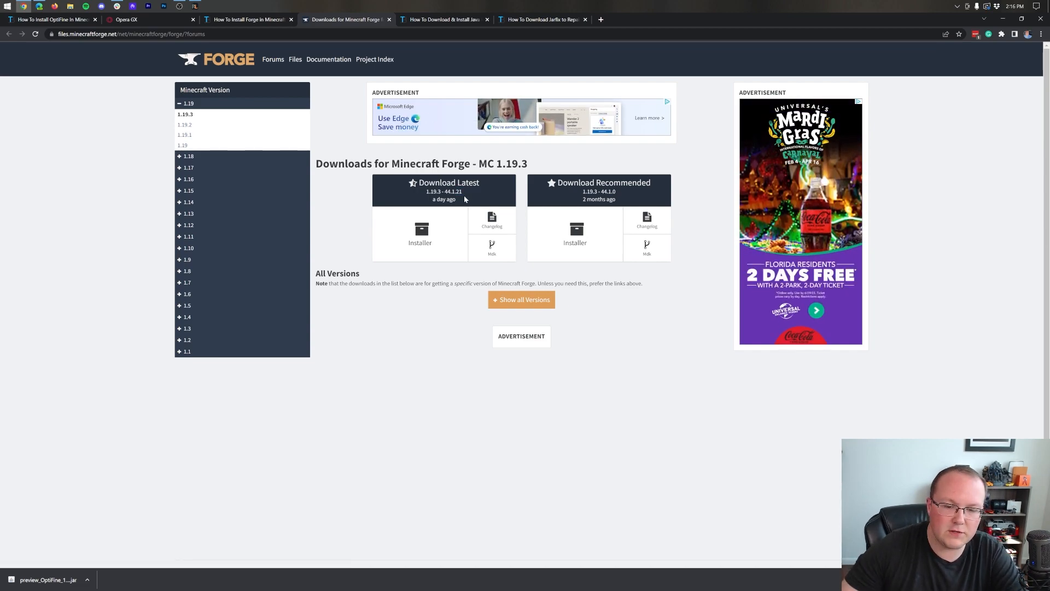
# Show all Forge versions for 1.19.3 and locate build 44.1.17
pyautogui.click(521, 300)
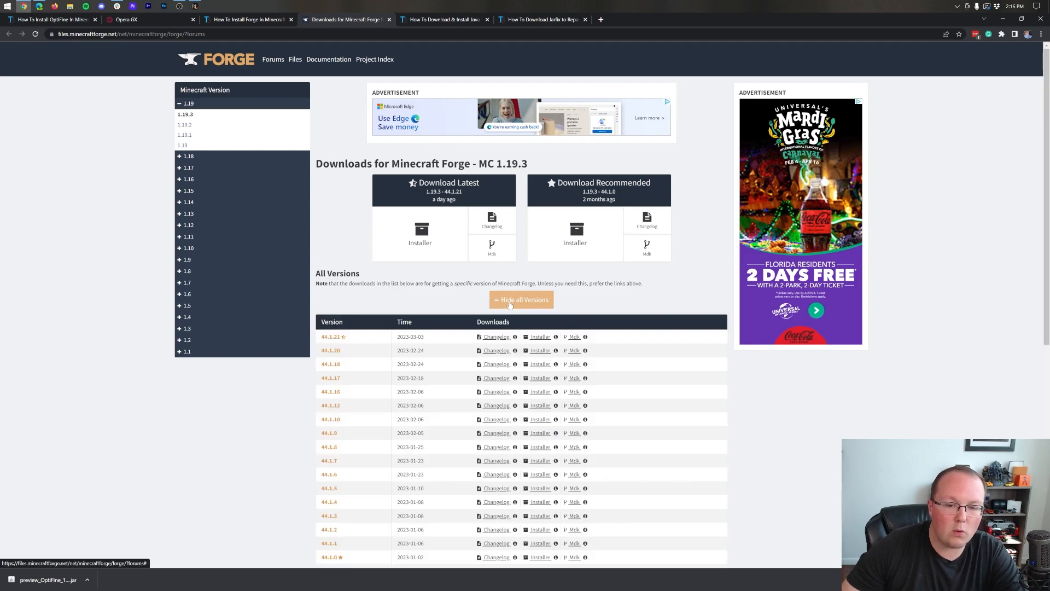
pyautogui.scroll(-3)
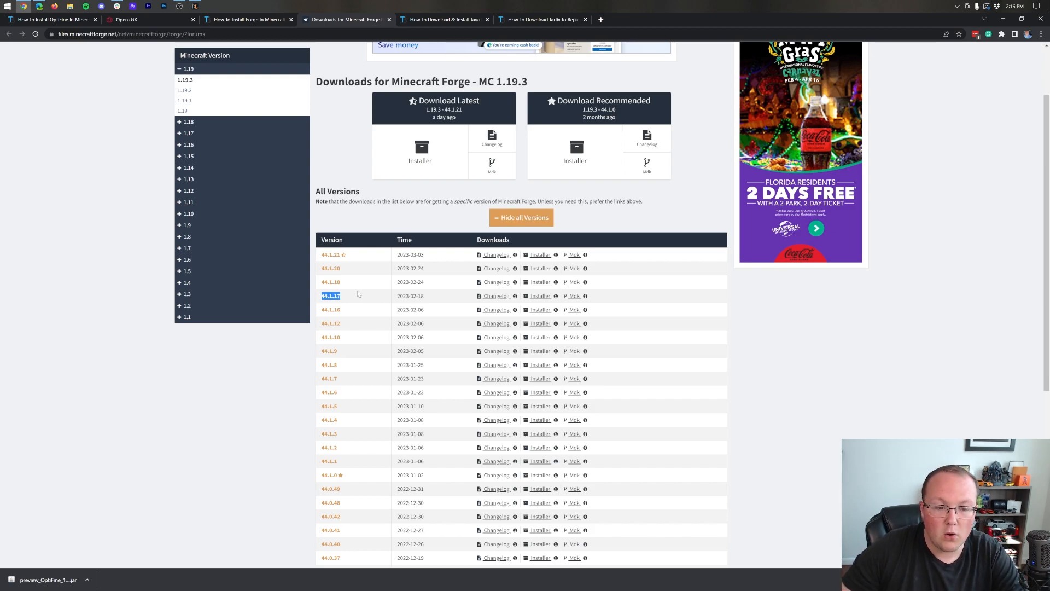
pyautogui.moveTo(538, 302)
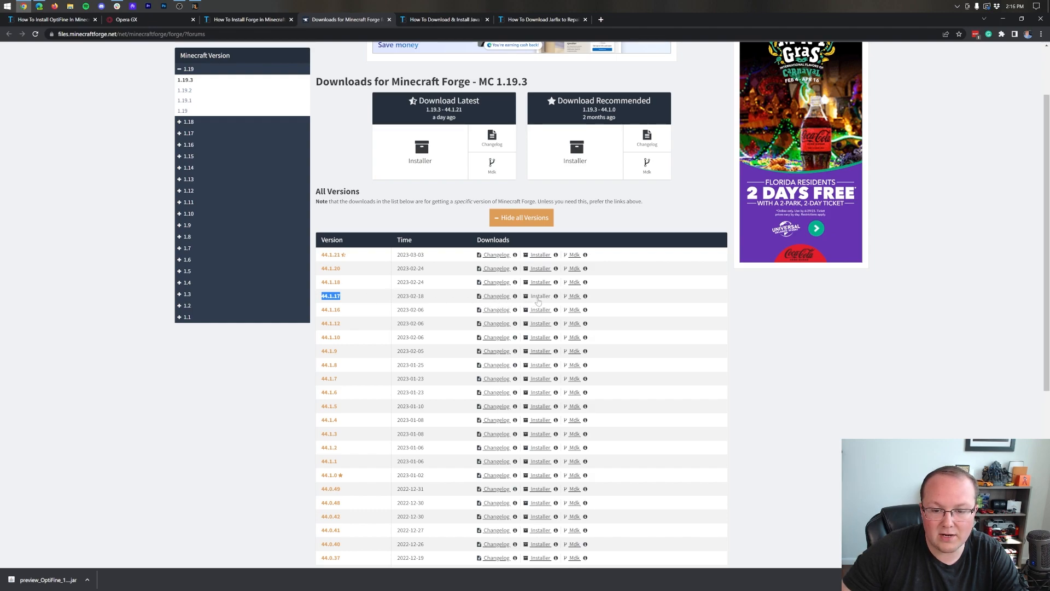
# Download the Forge 44.1.17 installer via AdFocus, then minimise the browser to the desktop
pyautogui.click(541, 297)
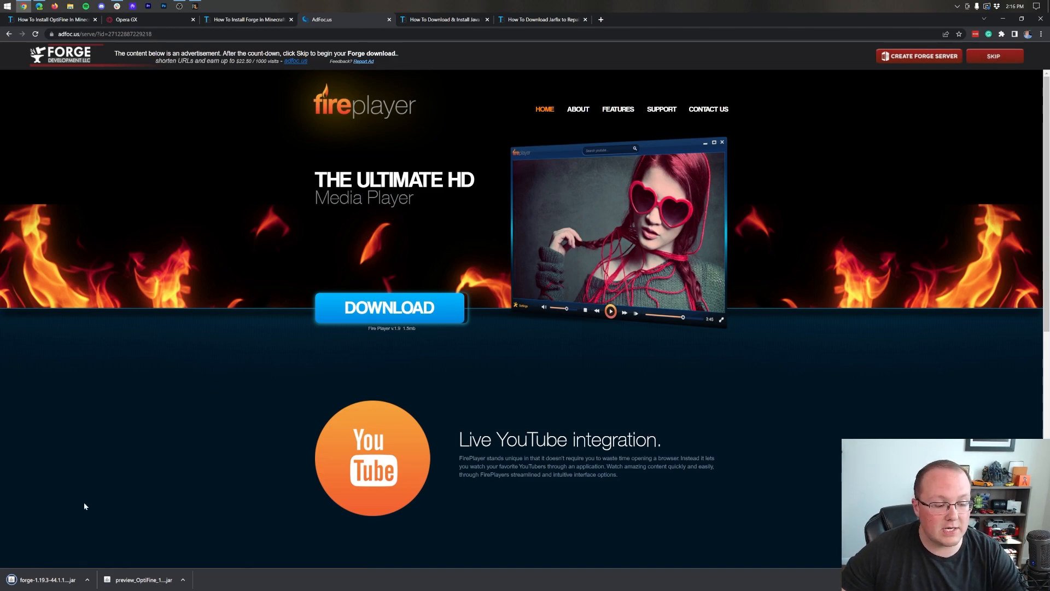
pyautogui.moveTo(527, 324)
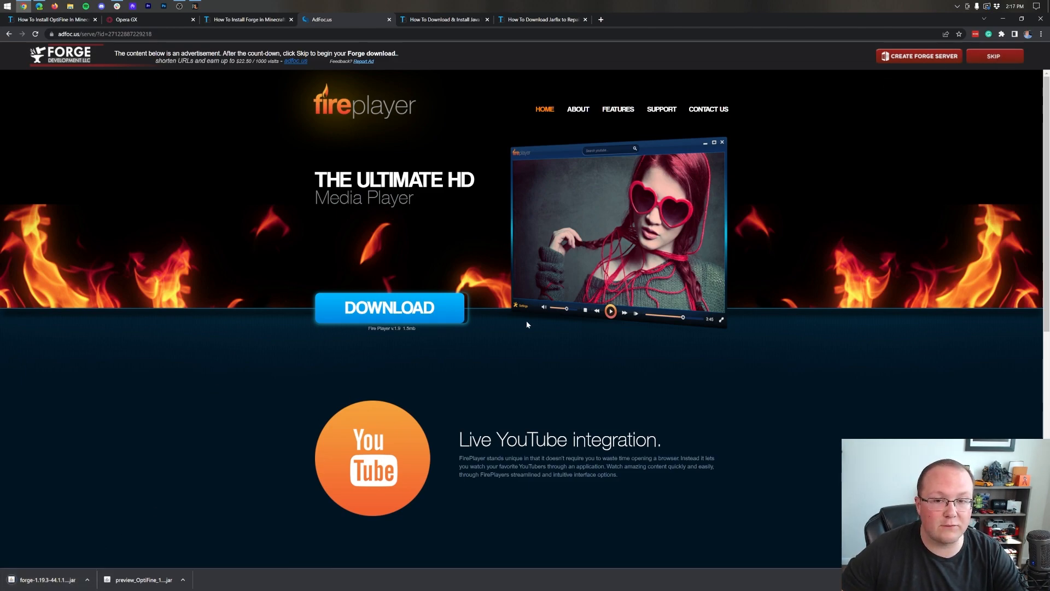
pyautogui.click(445, 19)
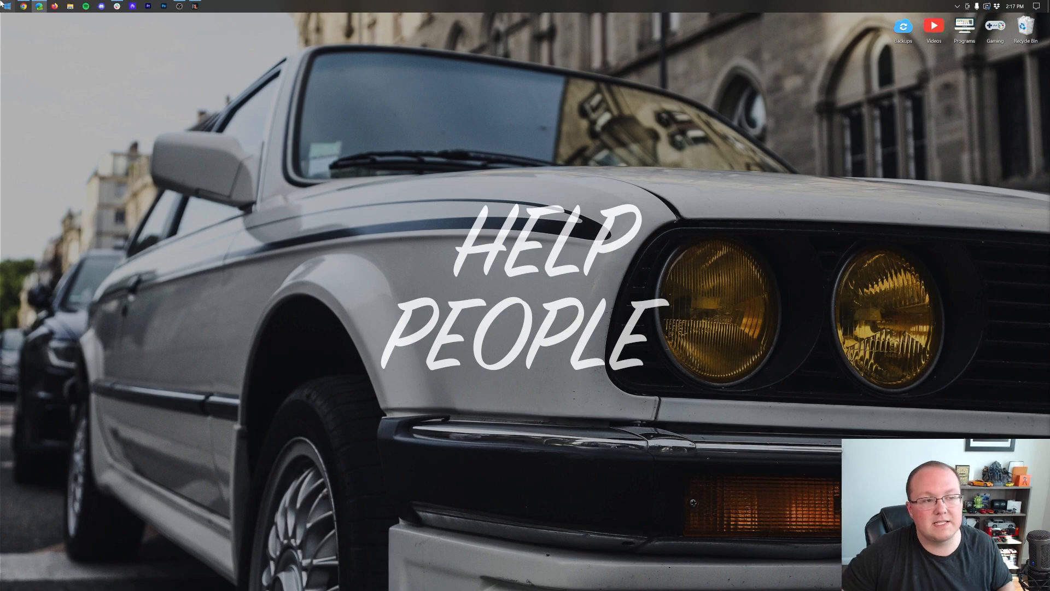
pyautogui.moveTo(12, 16)
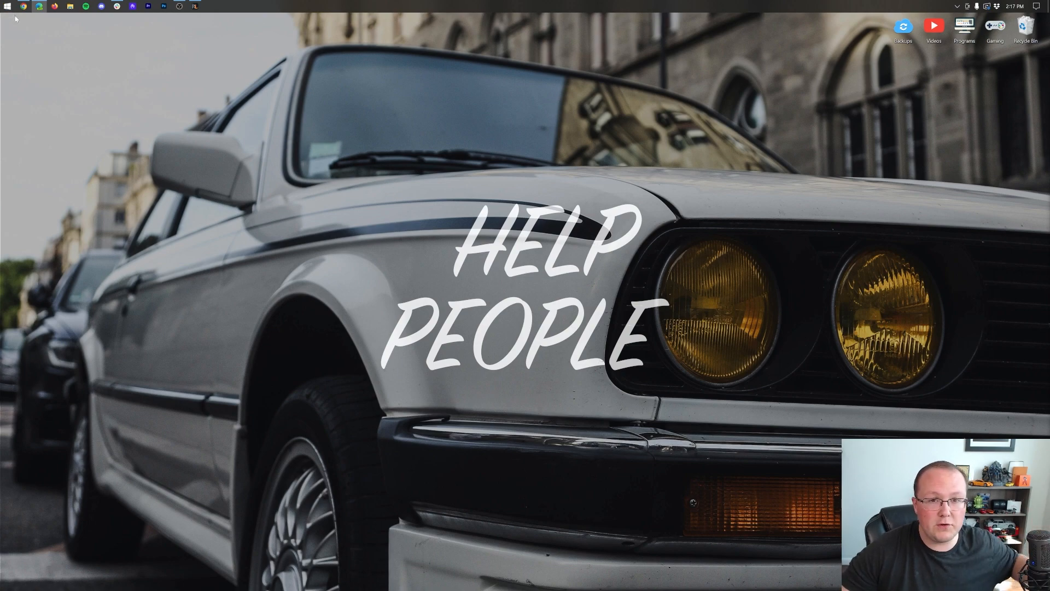
# Move the Forge installer and OptiFine jar from This PC > Downloads onto the desktop
pyautogui.click(7, 7)
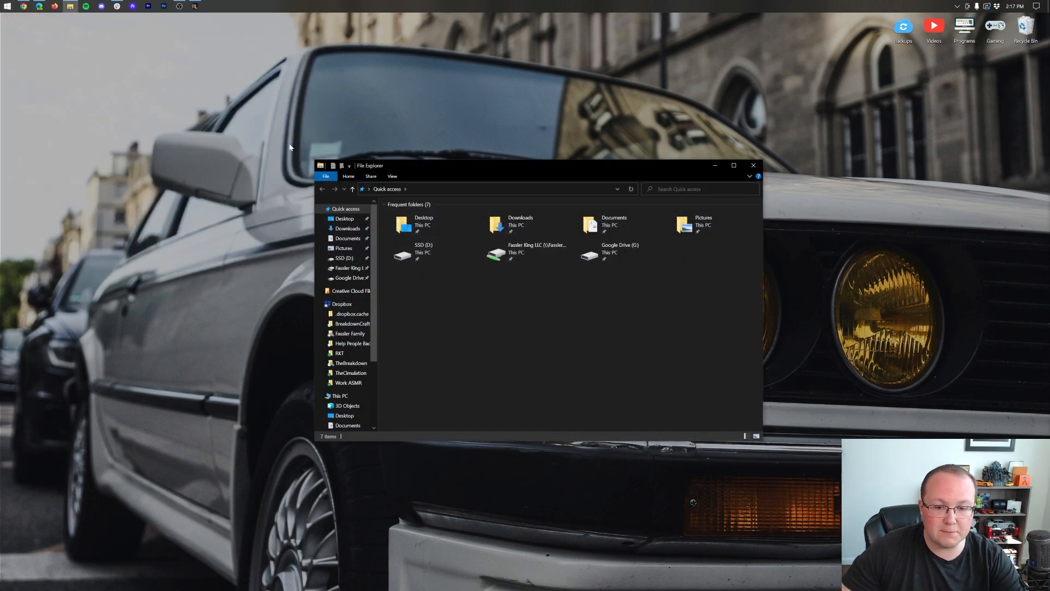
pyautogui.click(524, 223)
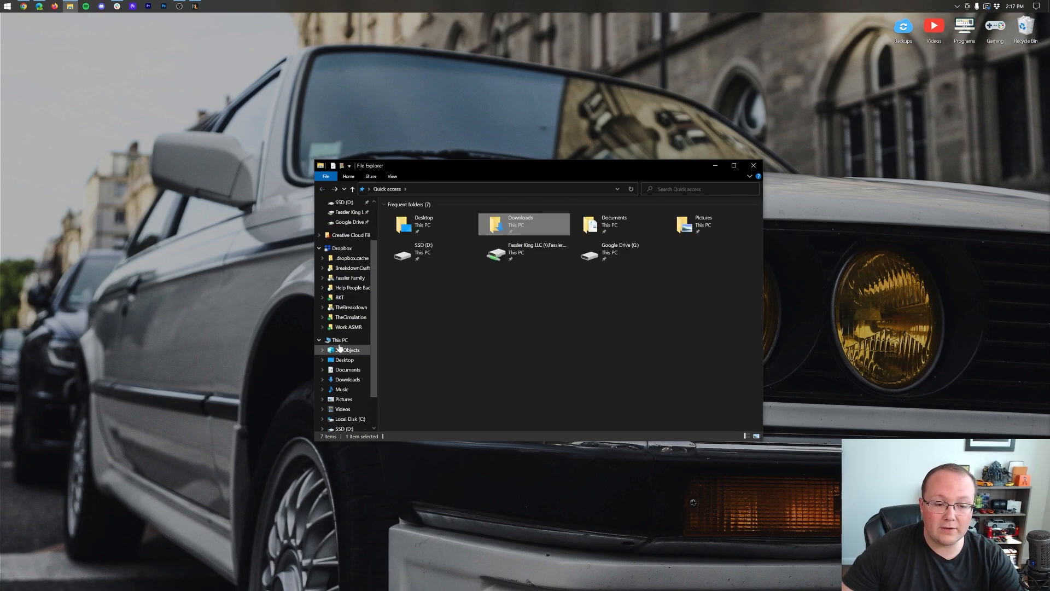
pyautogui.click(339, 340)
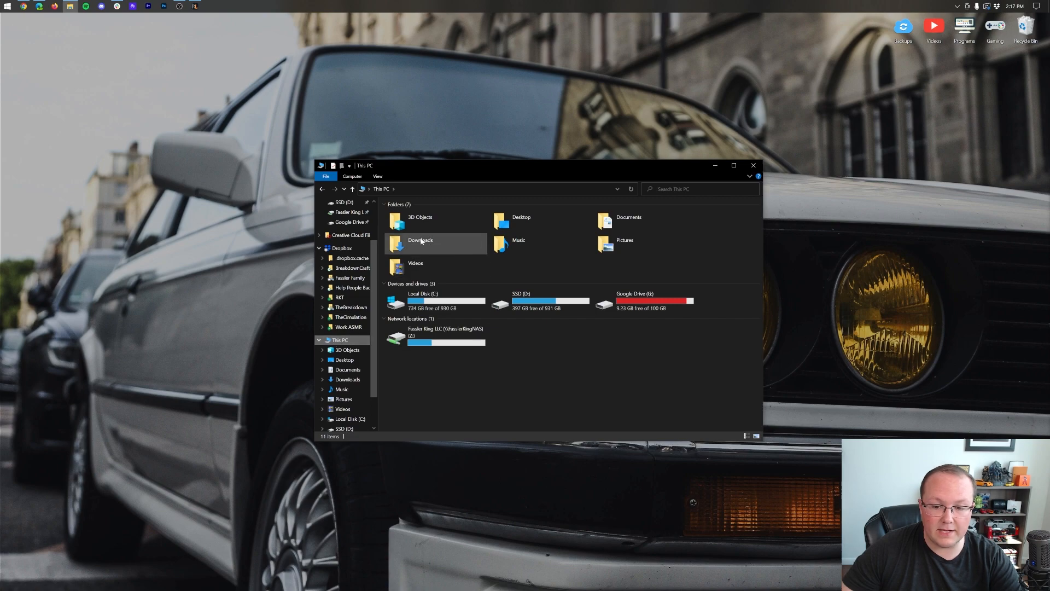
pyautogui.doubleClick(420, 241)
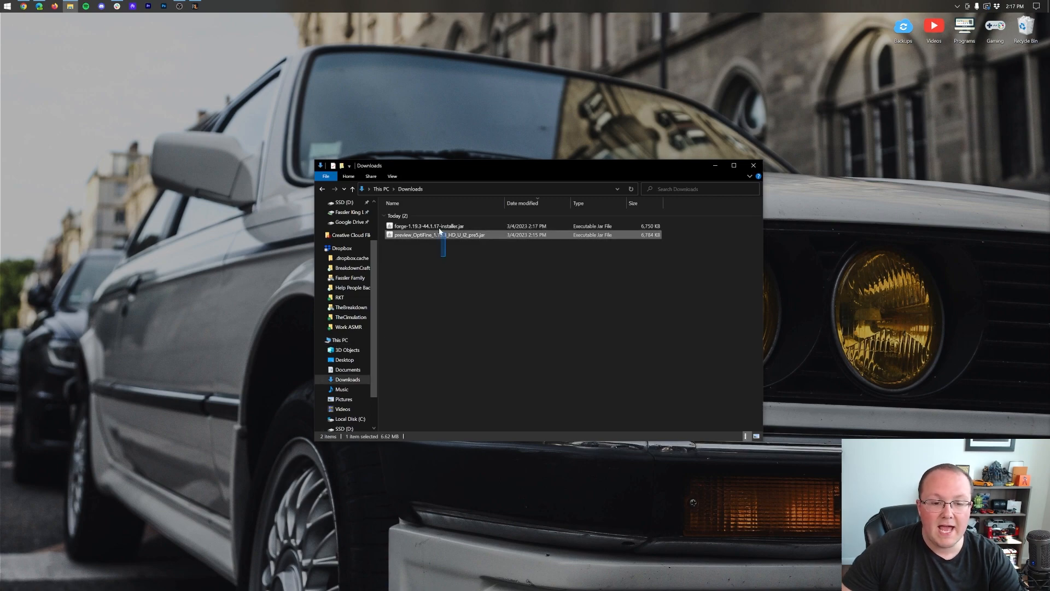
pyautogui.moveTo(439, 229); pyautogui.dragTo(687, 271)
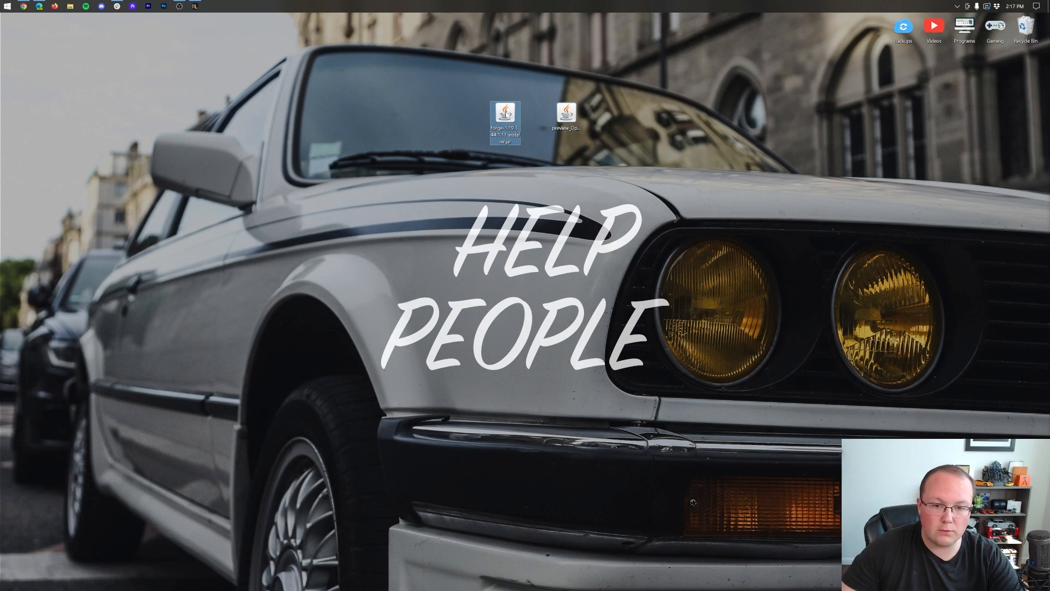
pyautogui.doubleClick(505, 114)
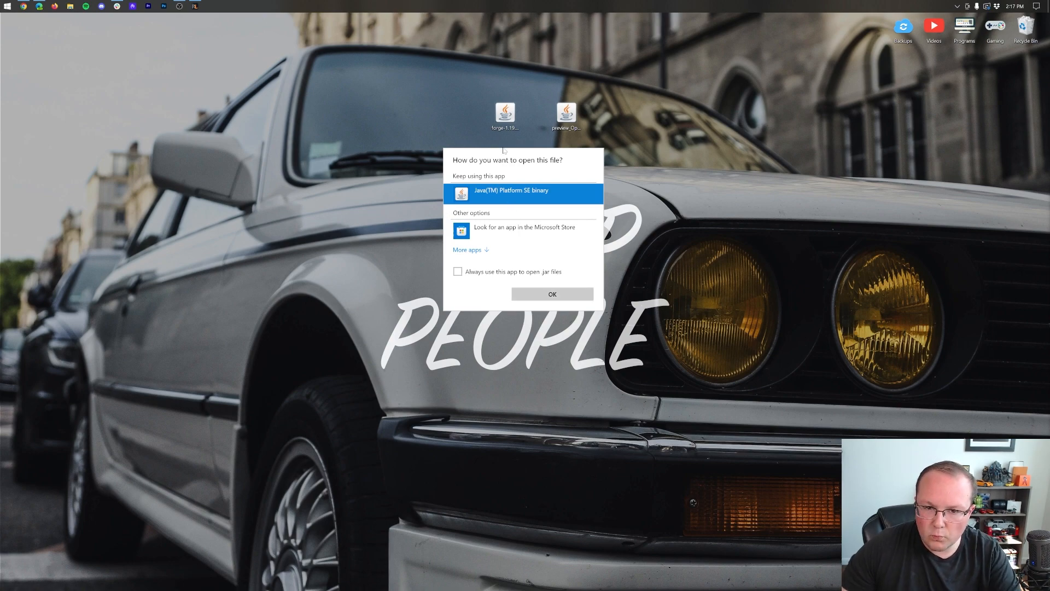
pyautogui.click(551, 294)
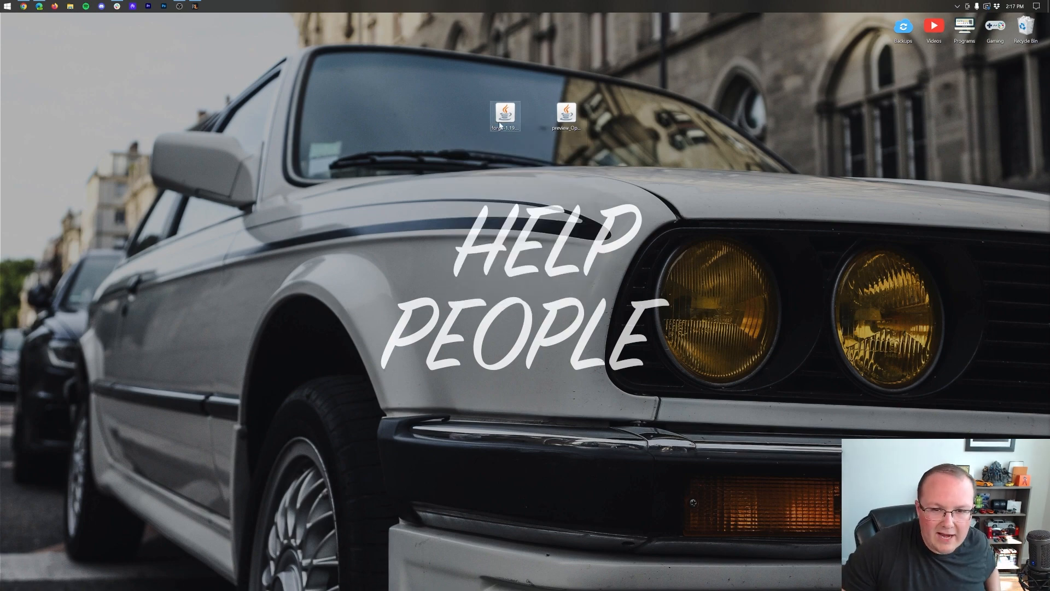
pyautogui.moveTo(505, 112)
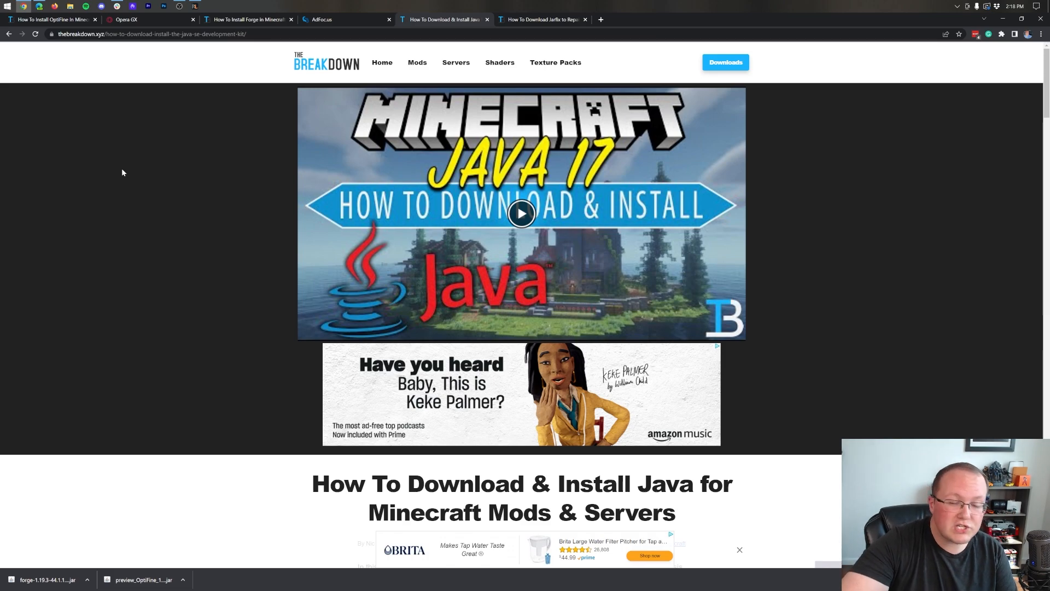
pyautogui.moveTo(201, 154)
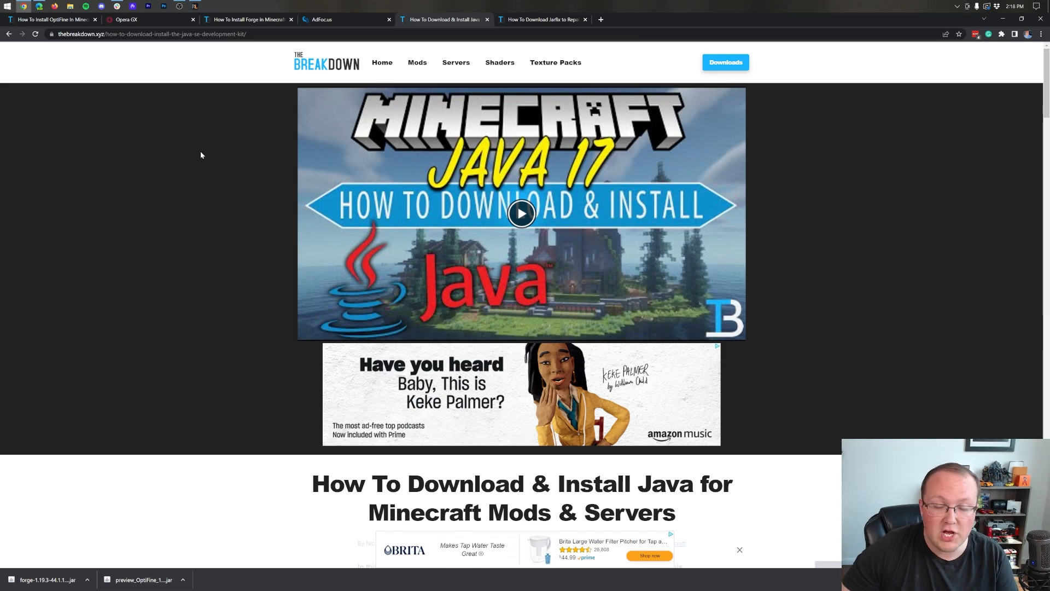
pyautogui.moveTo(792, 174)
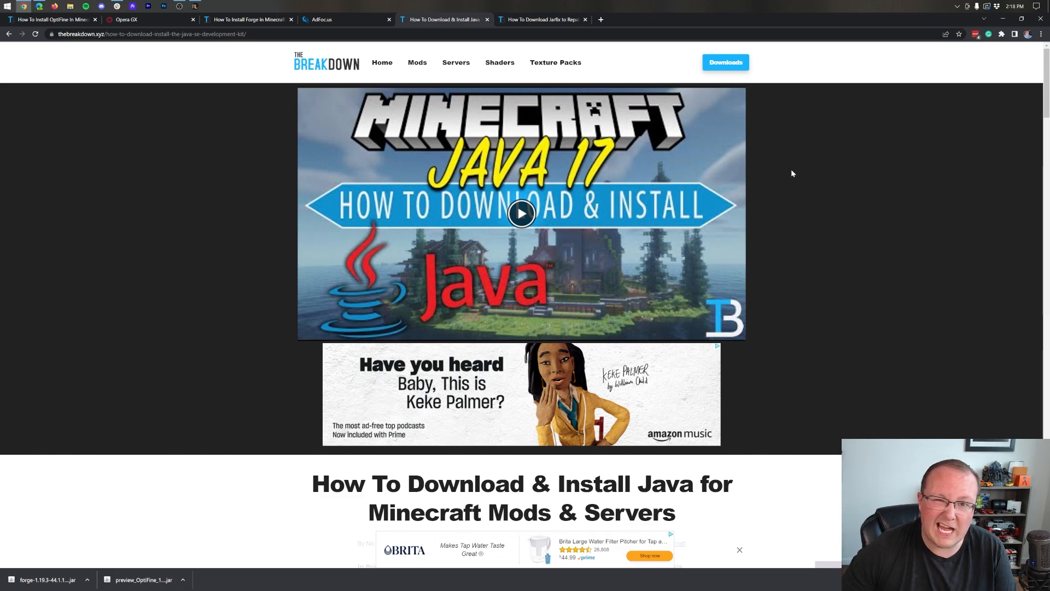
# Scroll through the Java install guide
pyautogui.scroll(-3)
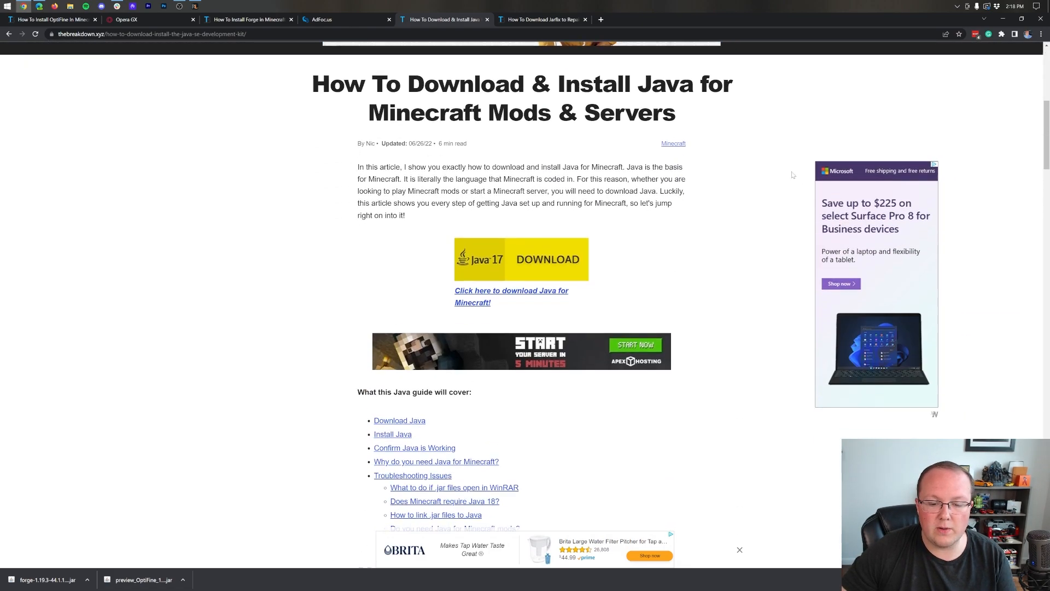
pyautogui.scroll(-3)
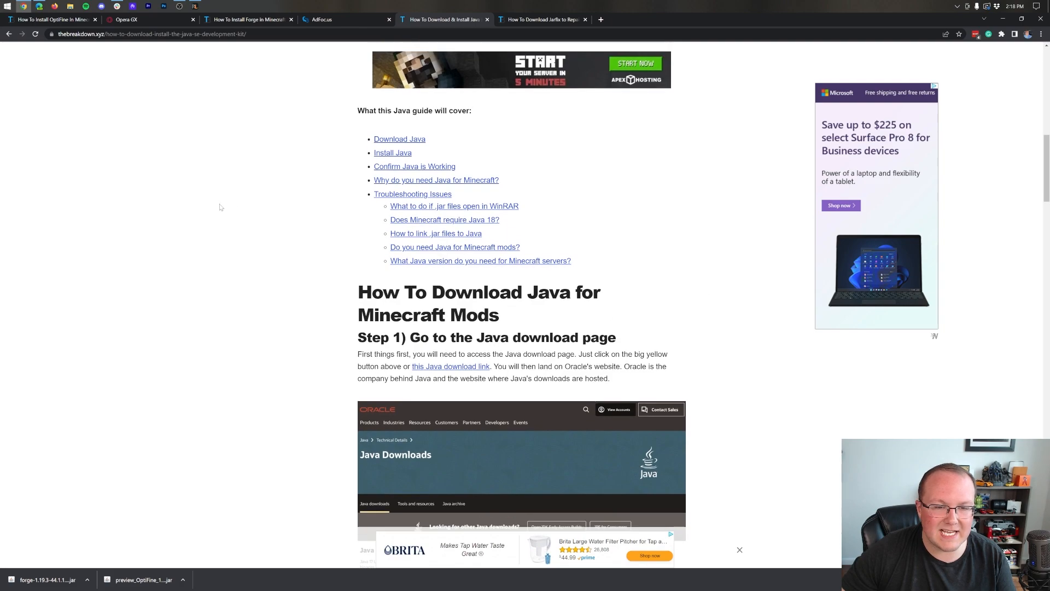
pyautogui.scroll(3)
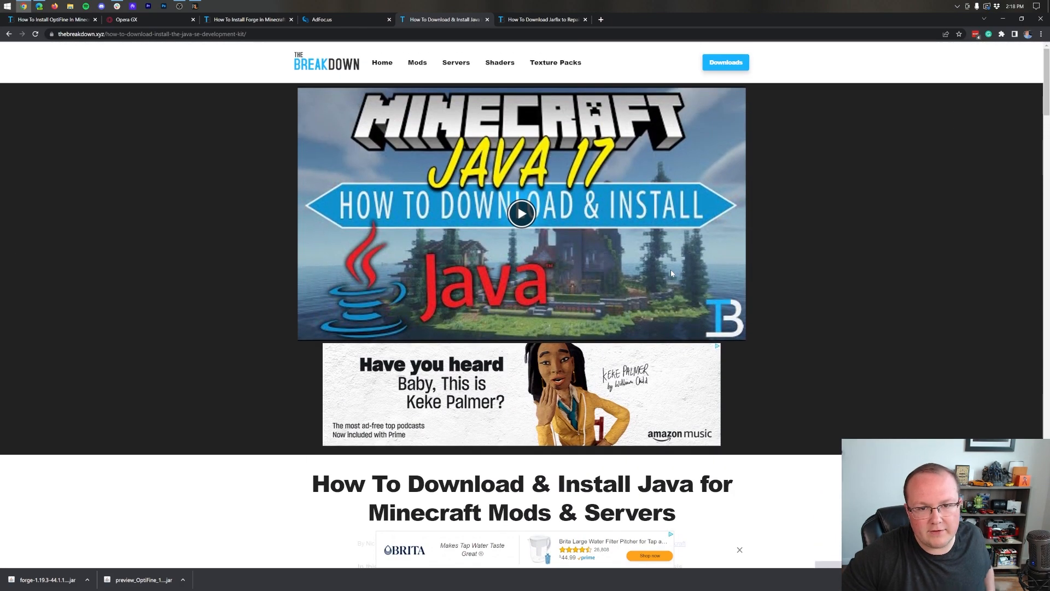
# Switch to the 'How To Download Jarfix' guide and scroll through it
pyautogui.click(541, 19)
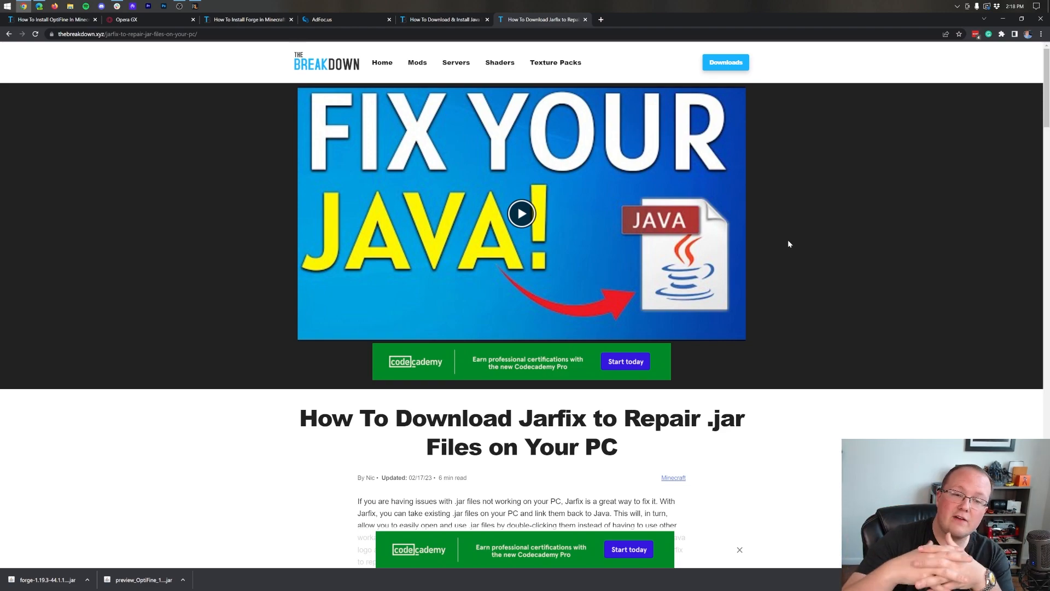
pyautogui.scroll(-3)
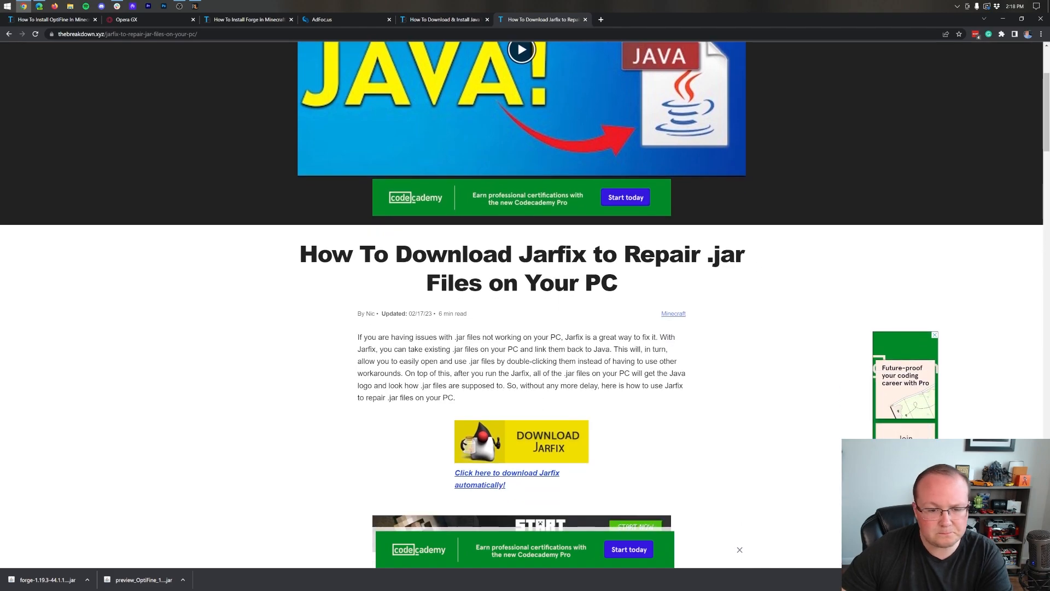
pyautogui.scroll(-3)
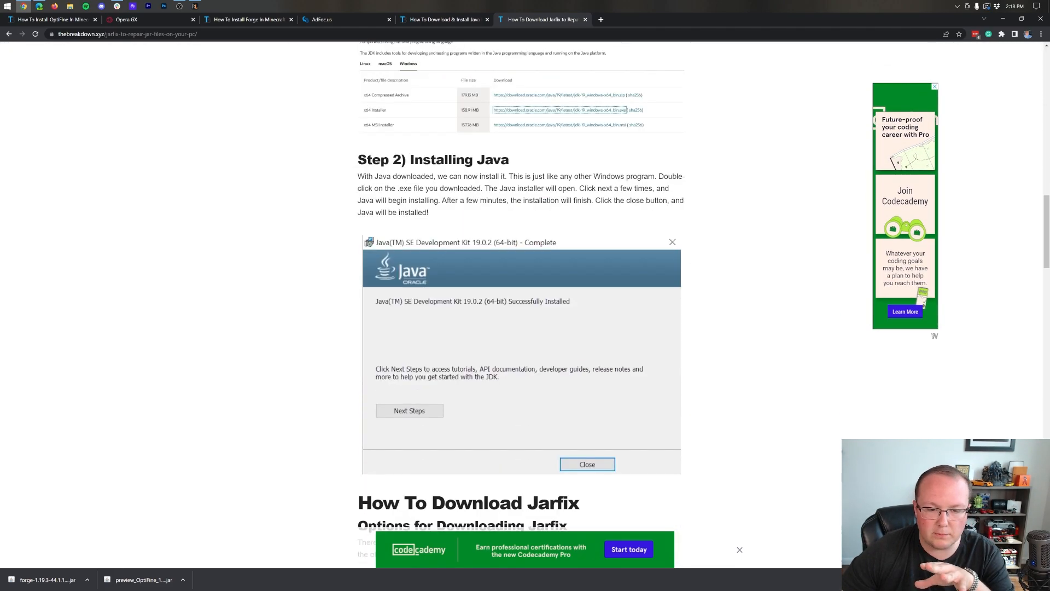
pyautogui.scroll(3)
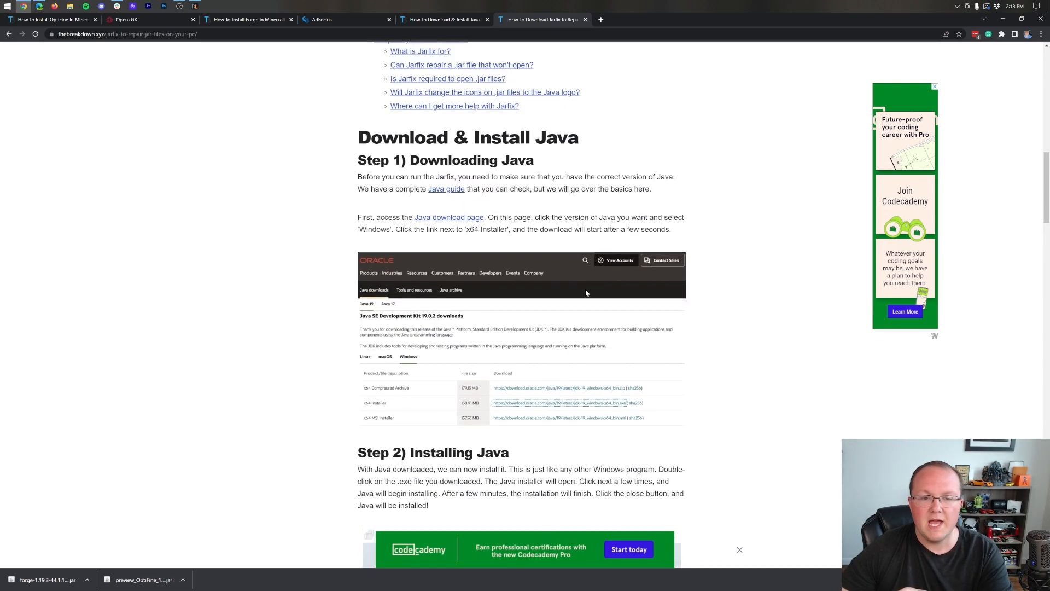
pyautogui.scroll(3)
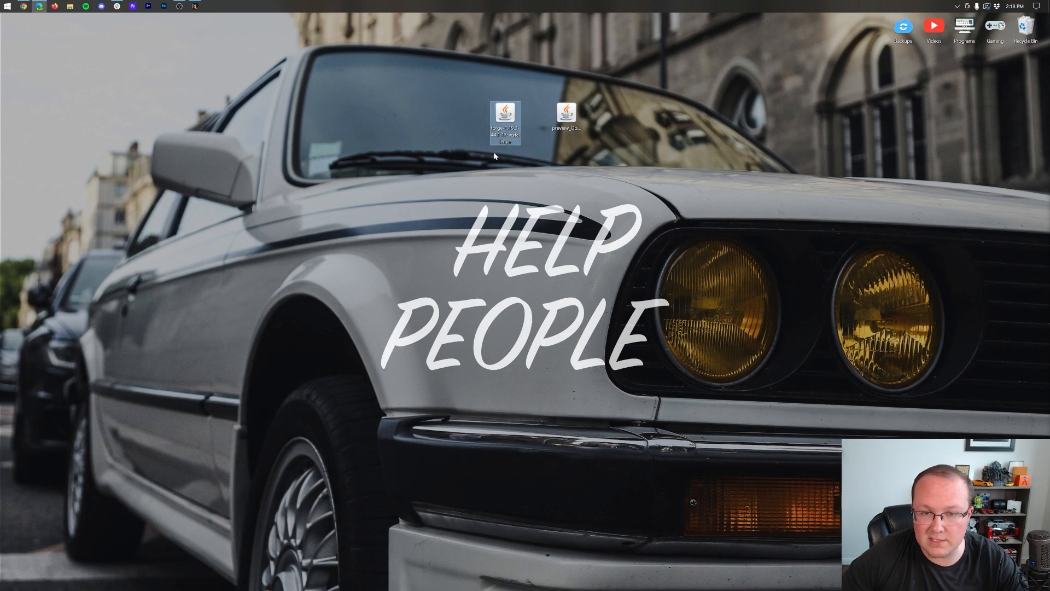
# Run the Forge jar with Java and install the 1.19.3-forge-44.1.17 client profile
pyautogui.rightClick(506, 117)
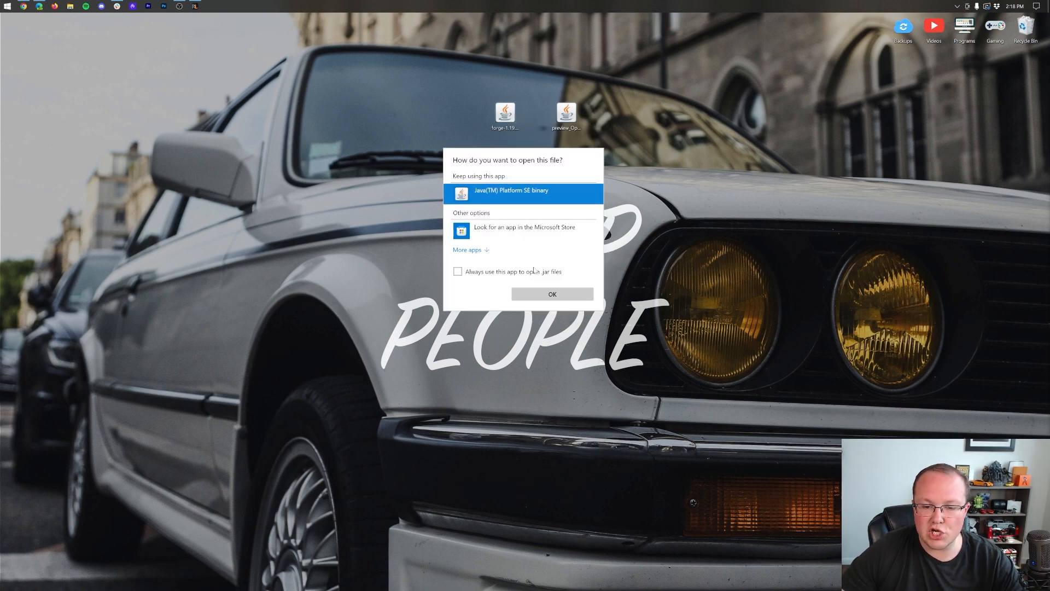
pyautogui.click(552, 294)
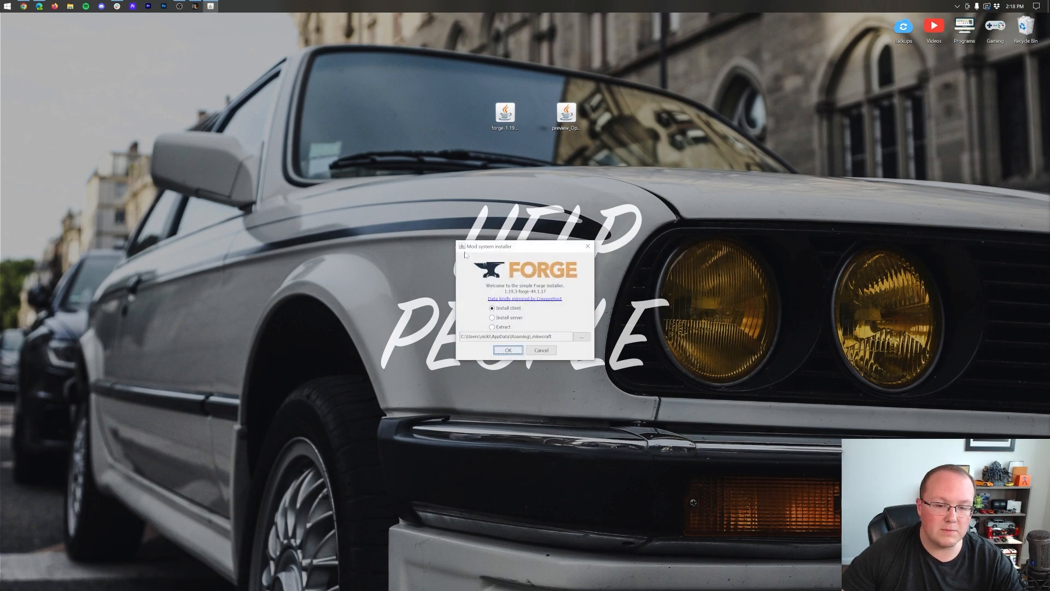
pyautogui.click(492, 309)
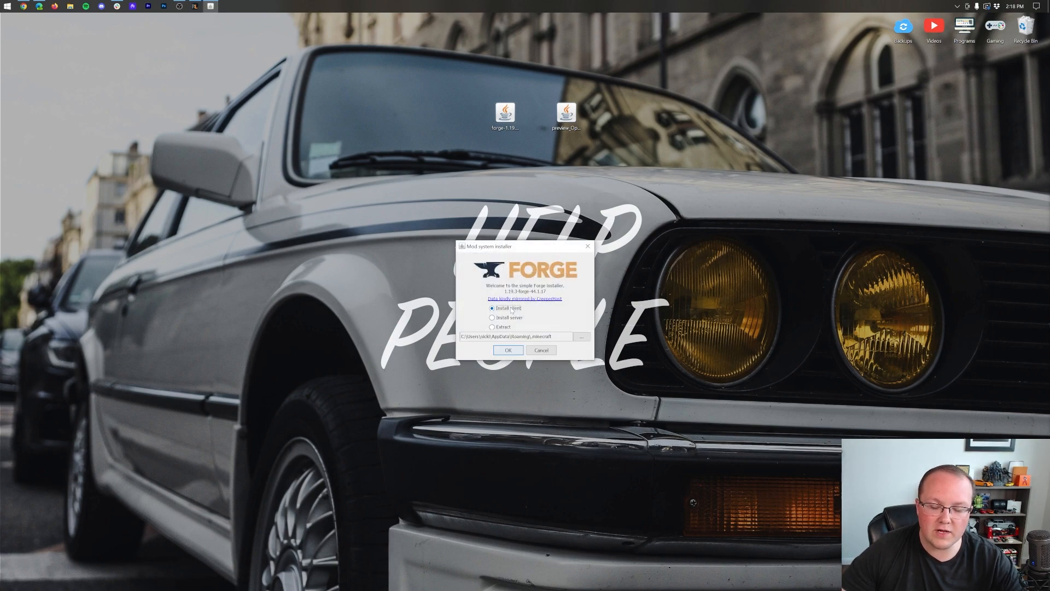
pyautogui.click(506, 350)
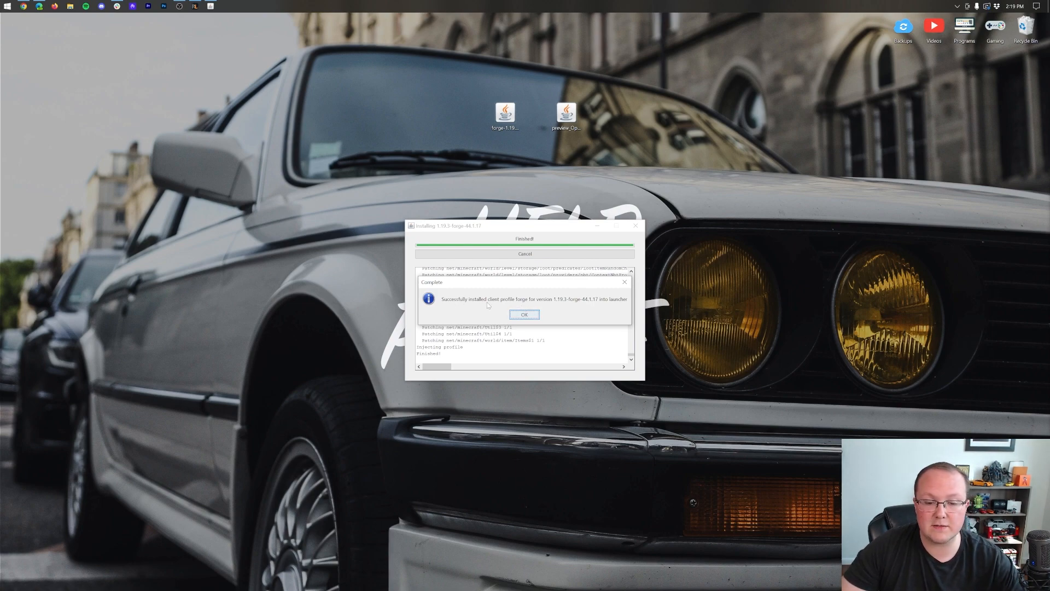
pyautogui.click(524, 314)
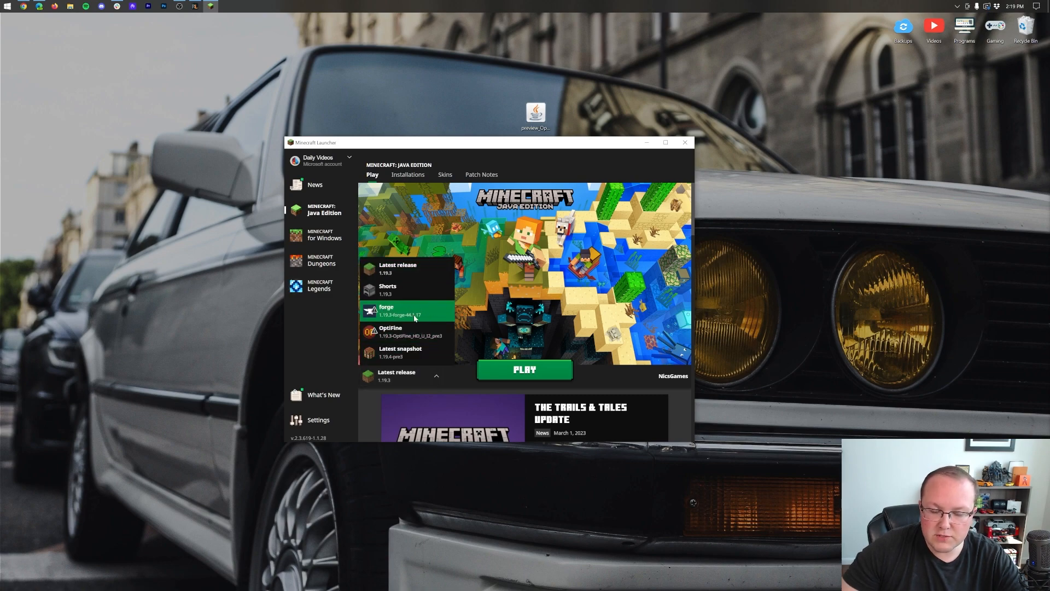
# Go to Installations, hit Play on forge and cancel at the modded warning
pyautogui.click(407, 174)
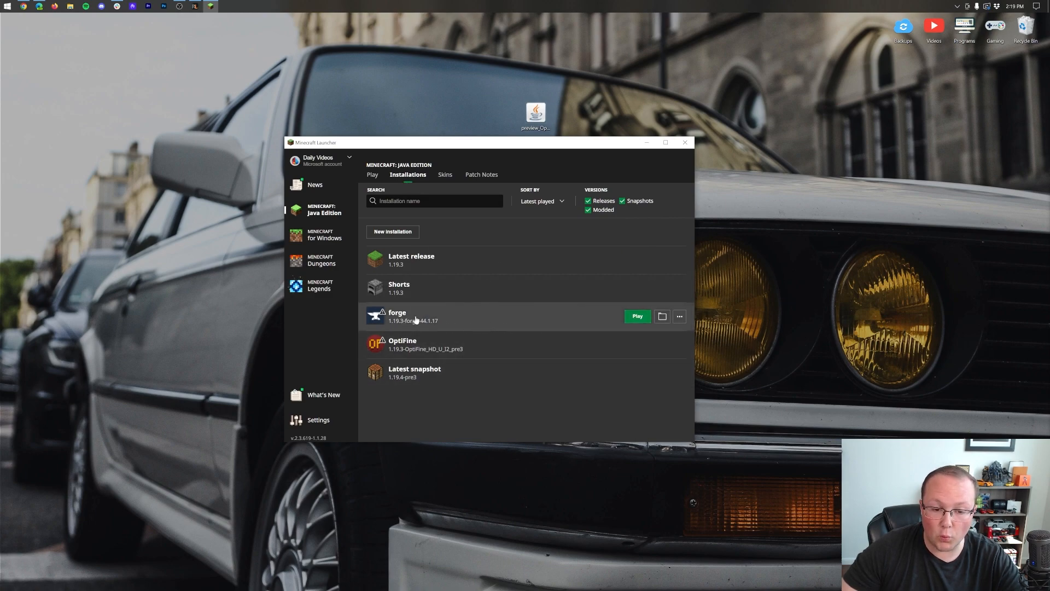
pyautogui.click(636, 315)
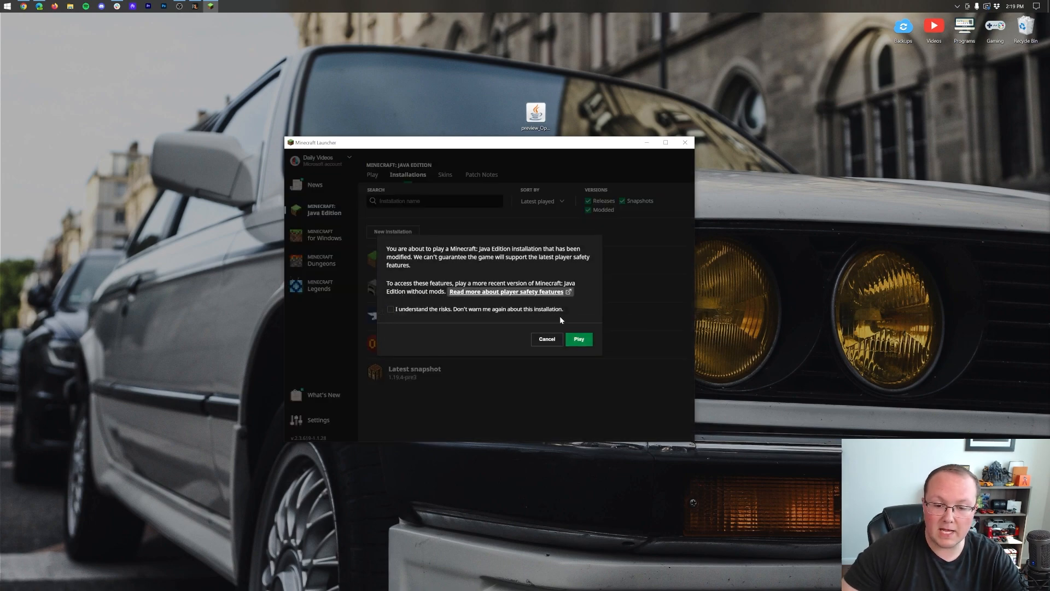
pyautogui.click(547, 338)
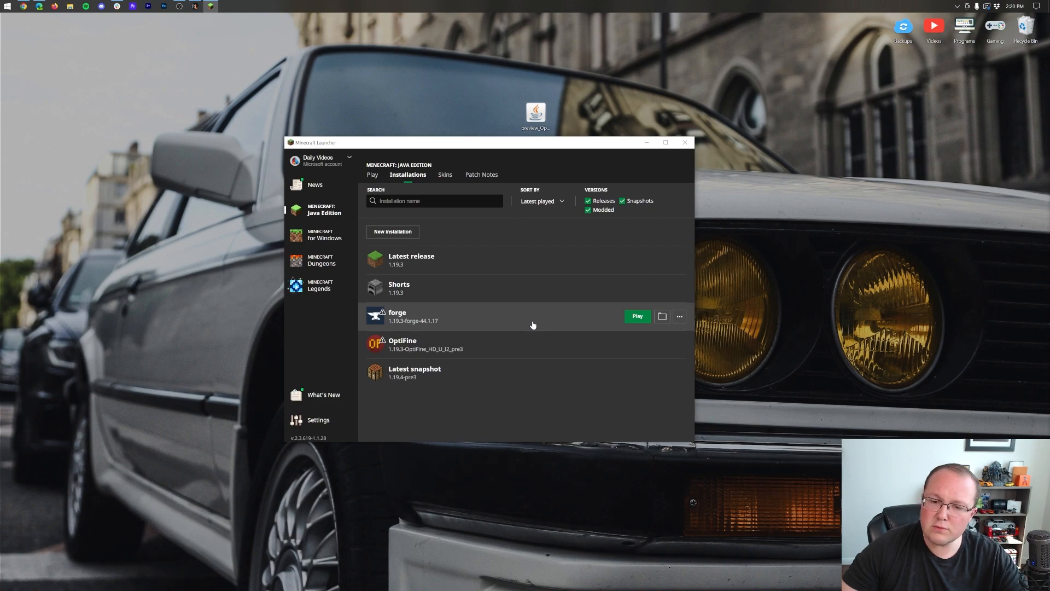
# Toggle the Modded filter off and back on to show Forge and OptiFine entries
pyautogui.click(588, 210)
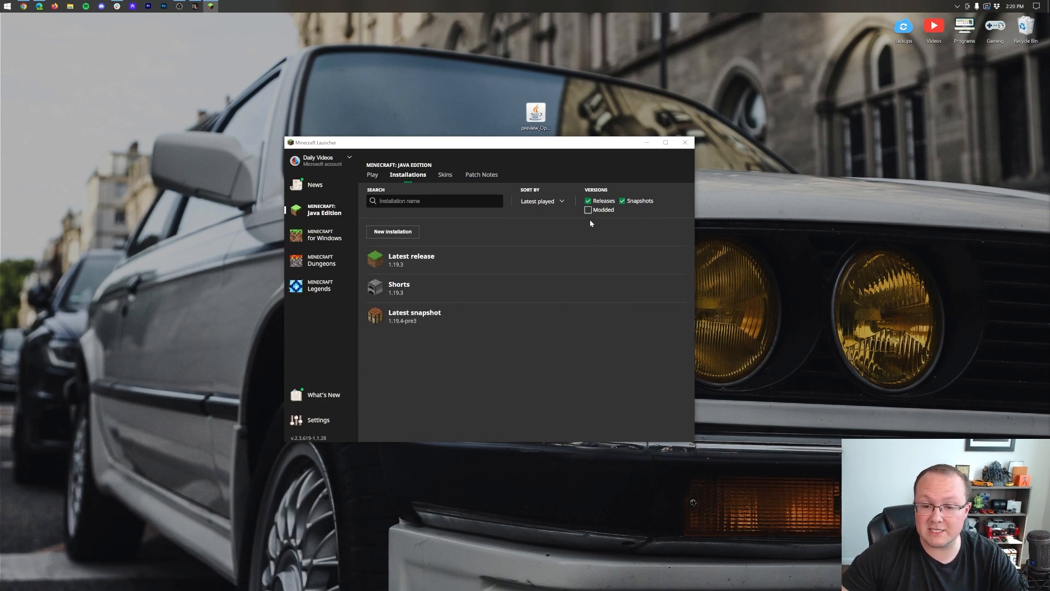
pyautogui.click(588, 210)
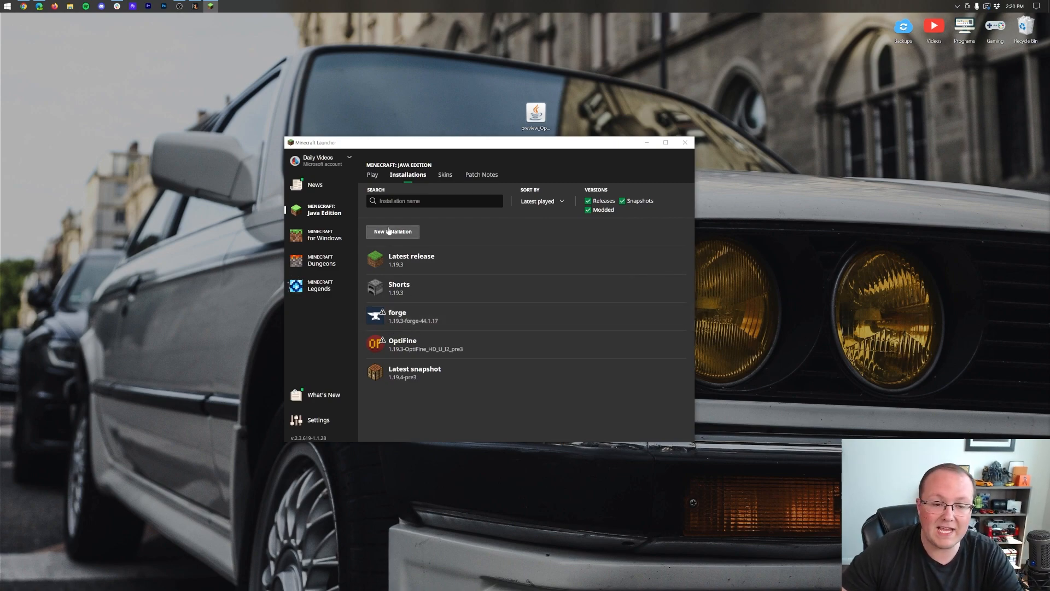
# Create a new installation named Optifine with Forge 1.19.3 on release 1.19.3-forge-44.1.17
pyautogui.click(391, 231)
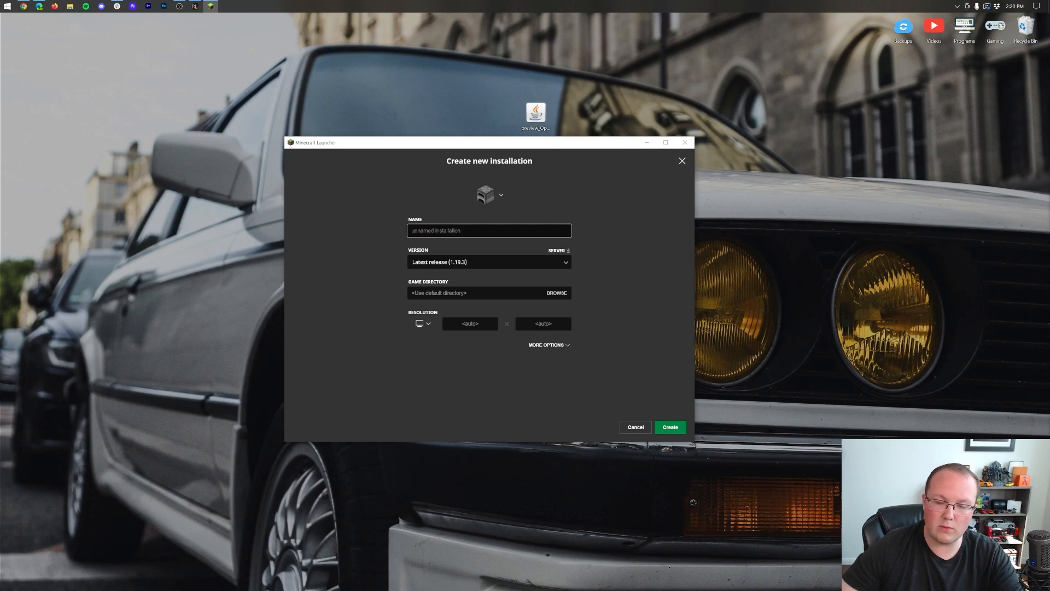
pyautogui.write('Optifine with Forge 1.19.3')
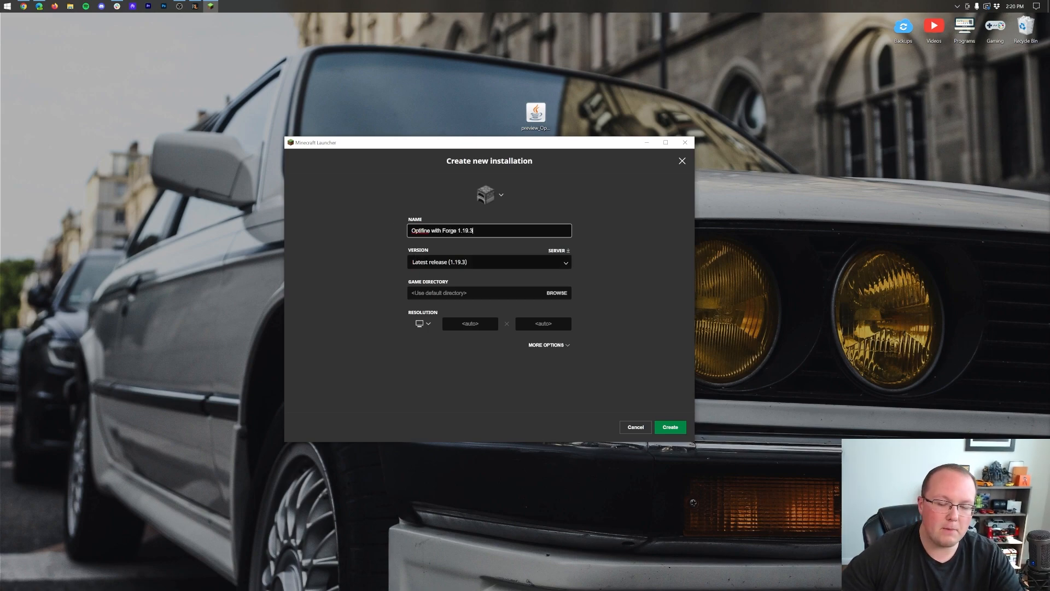
pyautogui.click(489, 262)
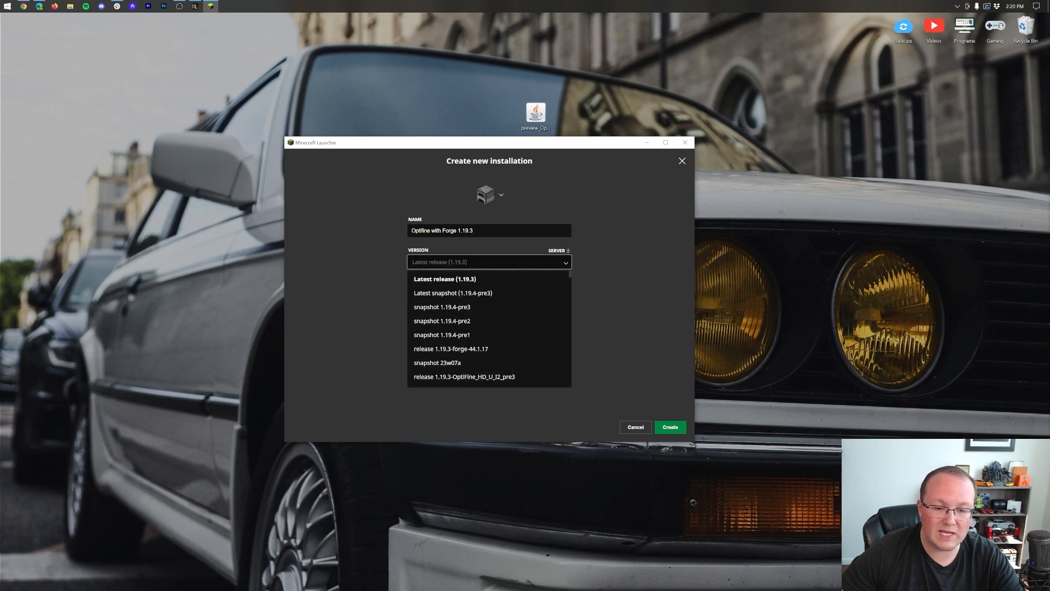
pyautogui.scroll(-3)
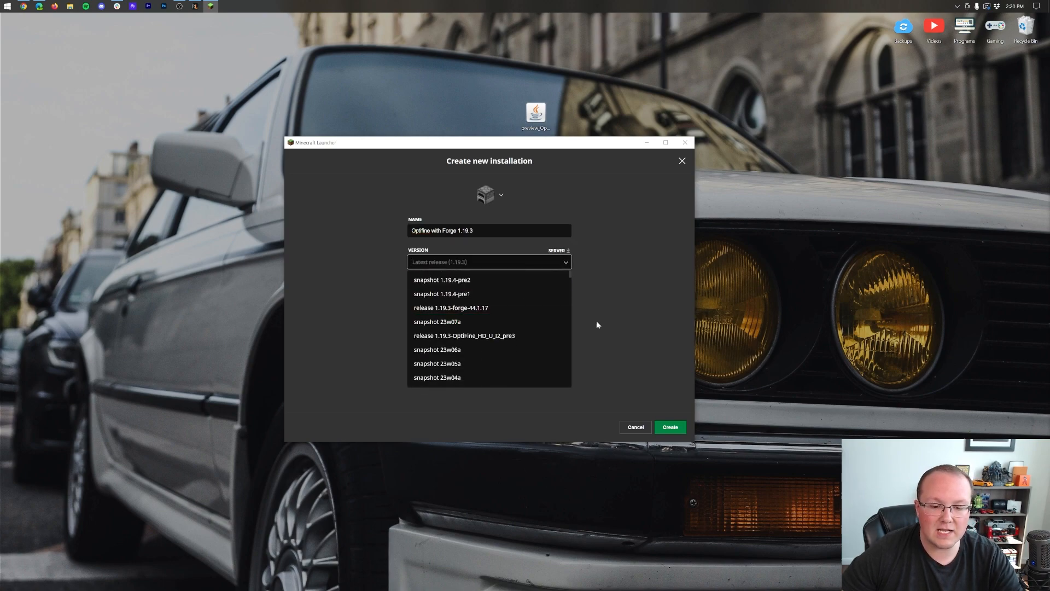
pyautogui.moveTo(487, 308)
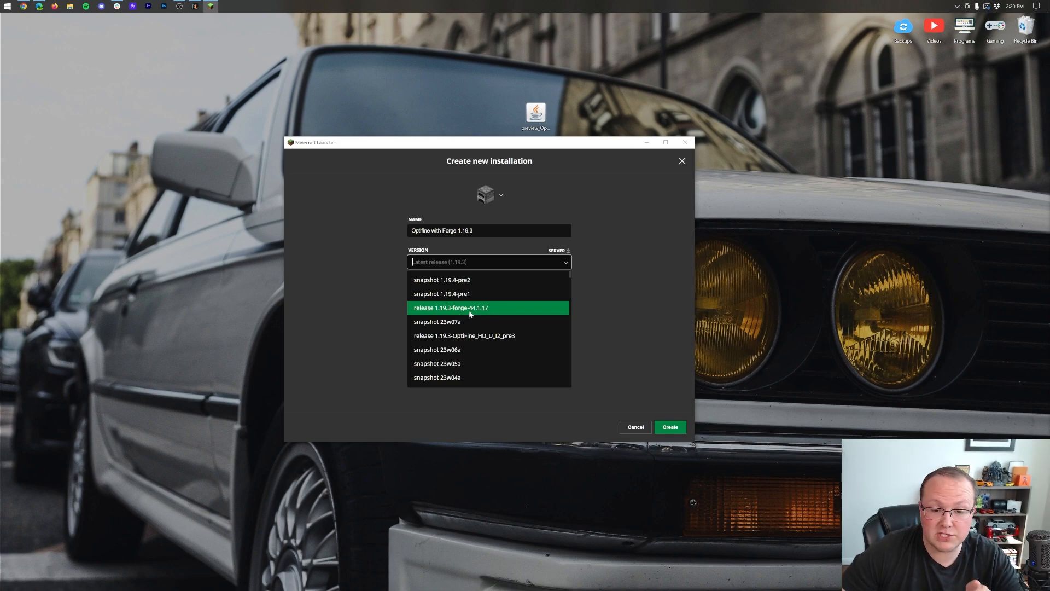
pyautogui.moveTo(482, 312)
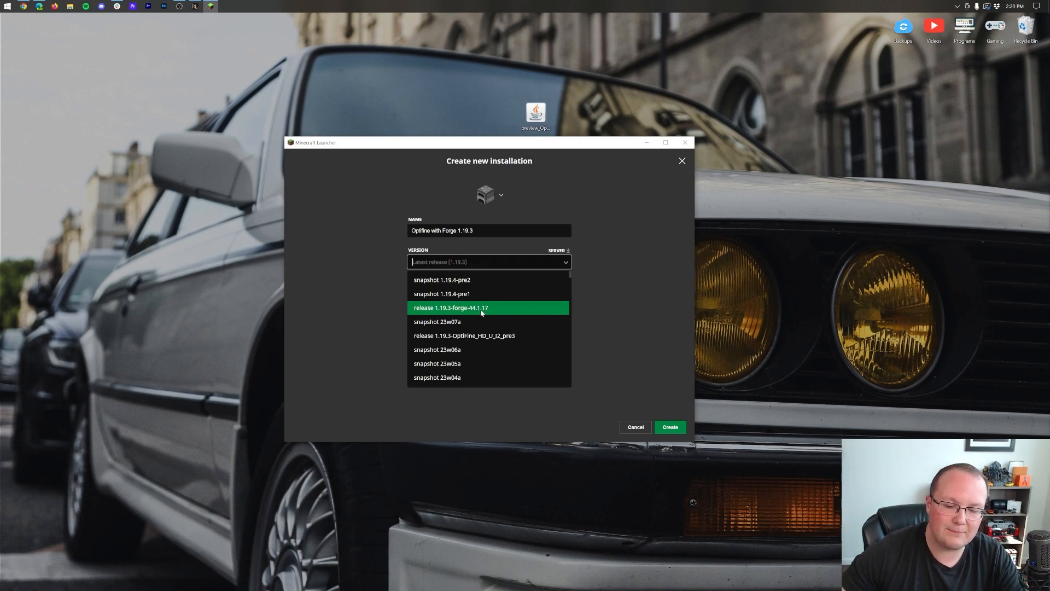
pyautogui.click(452, 308)
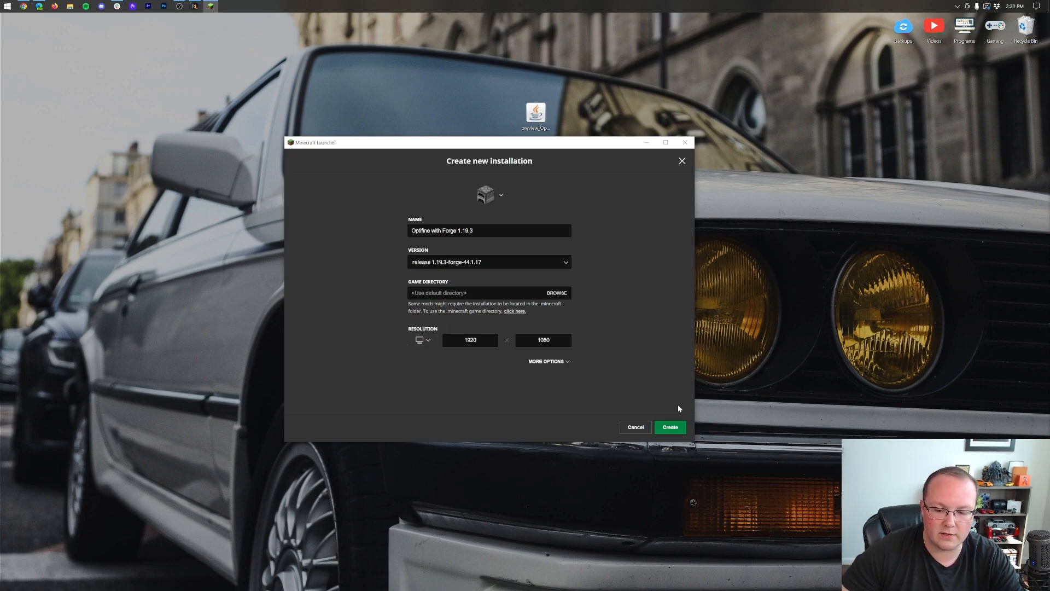
pyautogui.click(670, 426)
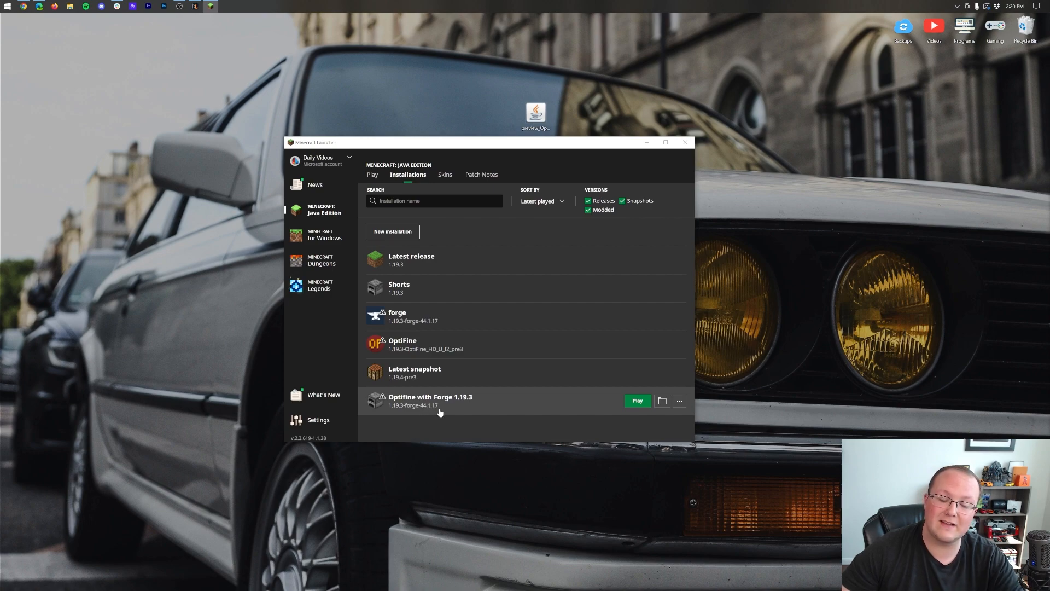
# Launch the new installation and confirm Play in the modded warning
pyautogui.click(637, 400)
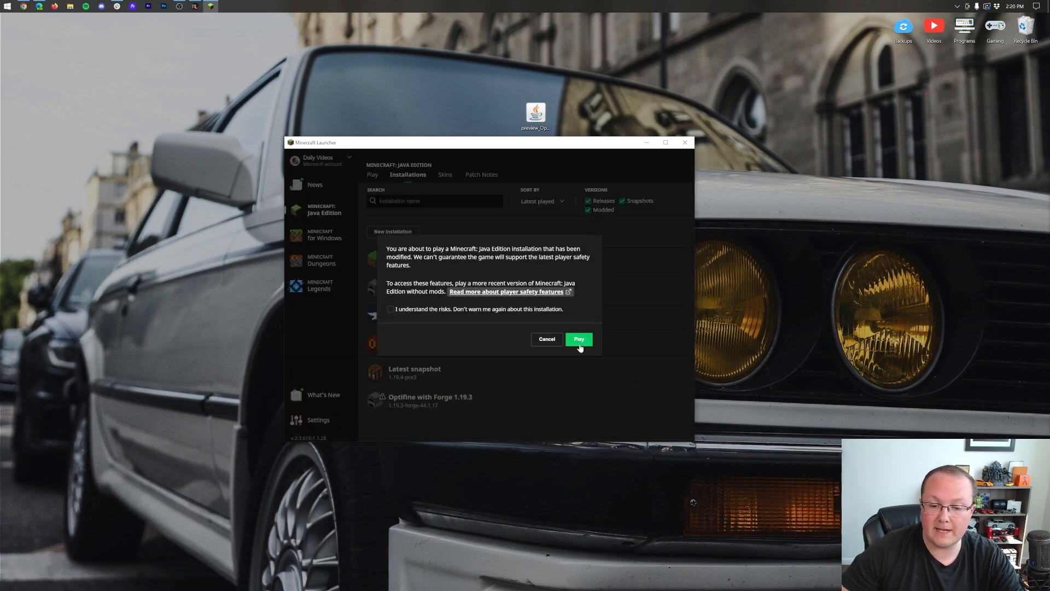
pyautogui.click(578, 339)
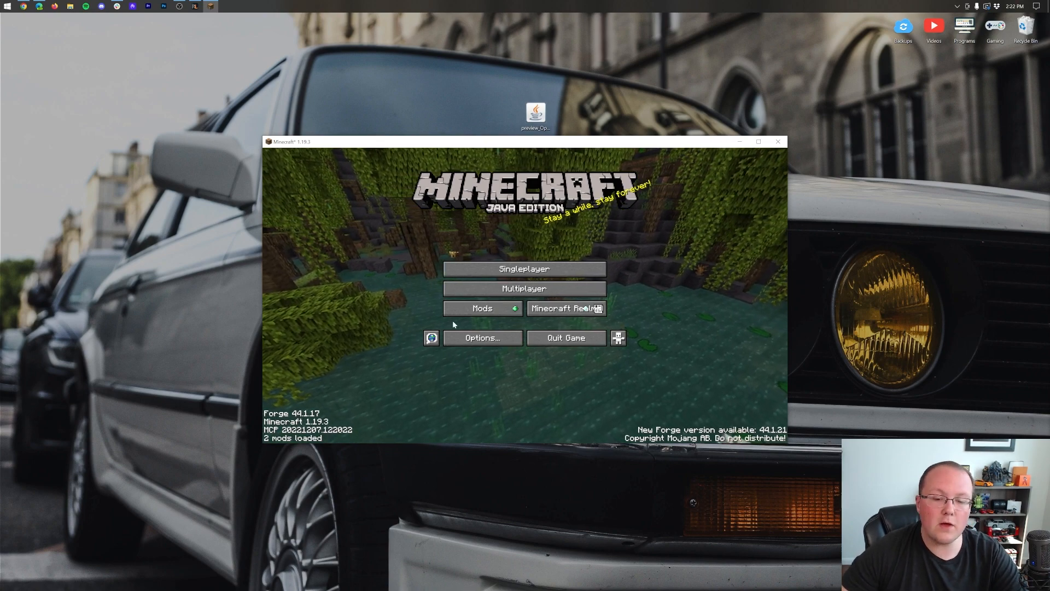
# Review the loaded mods and confirm the OptiFine preview jar sits in the mods folder
pyautogui.click(482, 309)
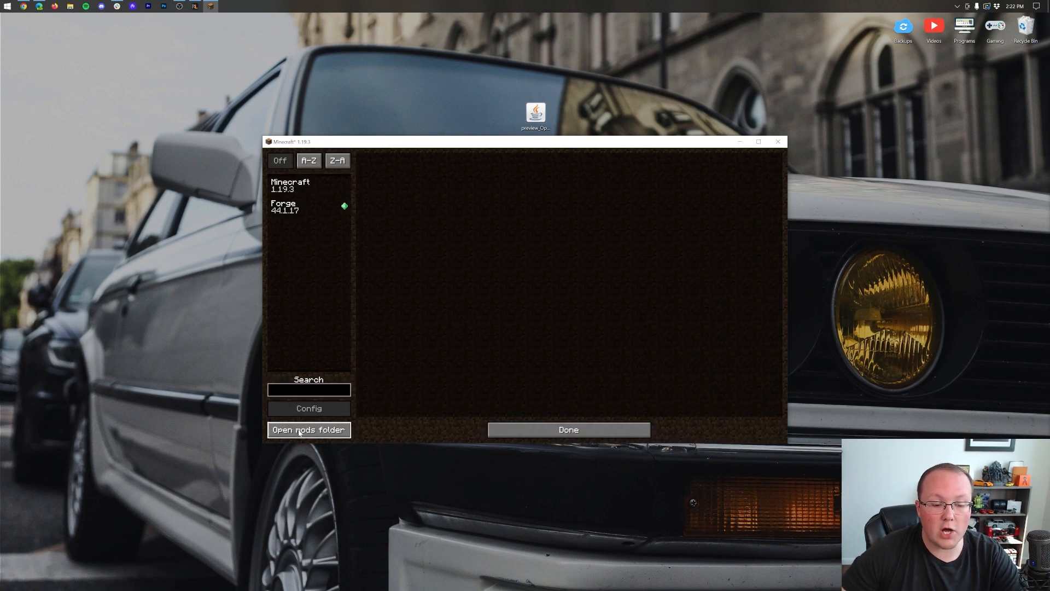
pyautogui.click(309, 429)
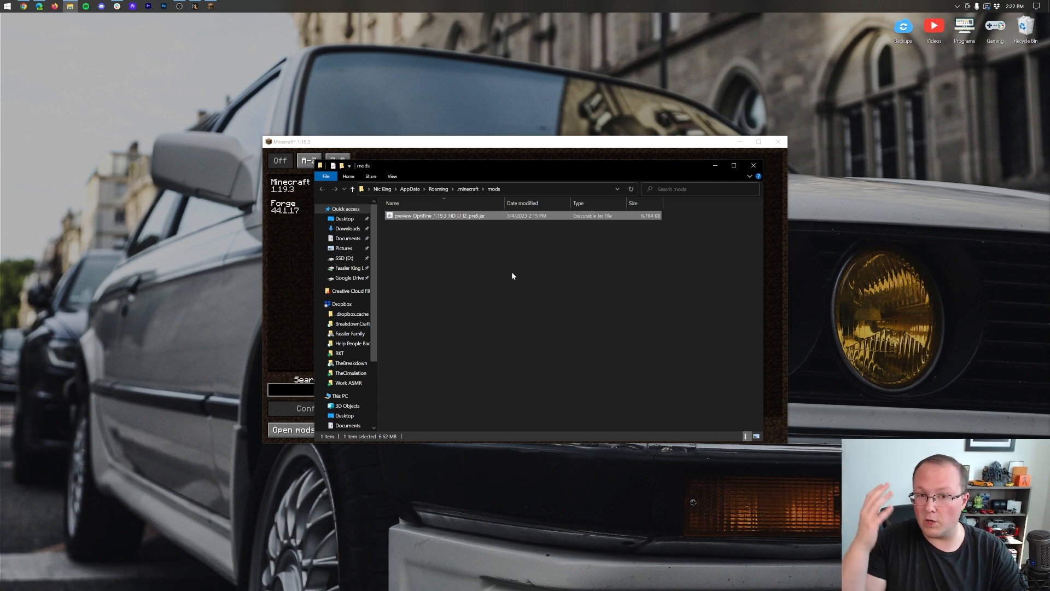
pyautogui.moveTo(621, 87)
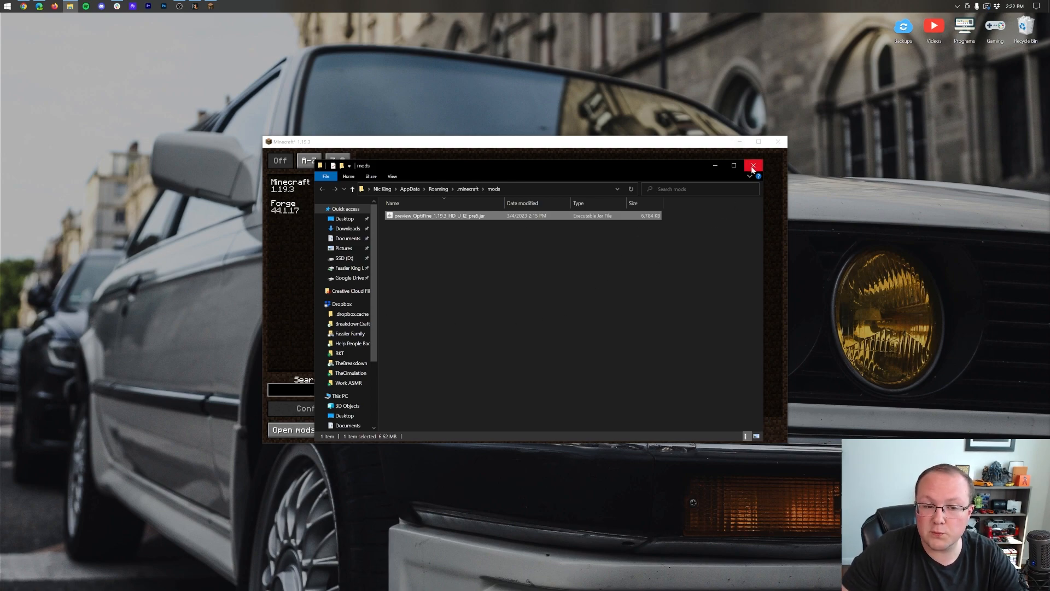
pyautogui.click(753, 166)
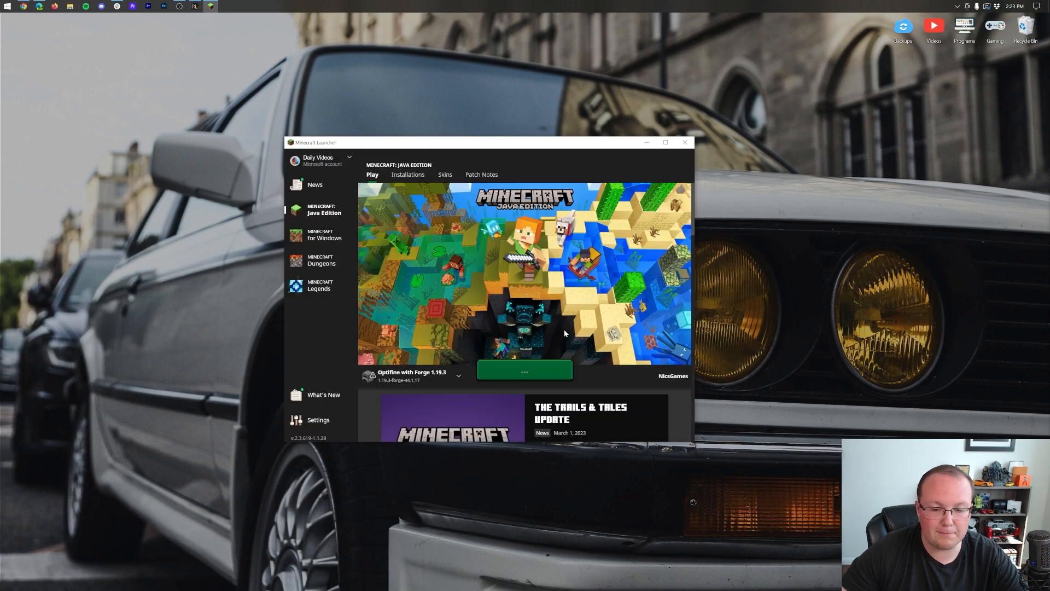
# Relaunch 'Optifine with Forge 1.19.3' and review the loaded mods list from the title screen
pyautogui.click(524, 369)
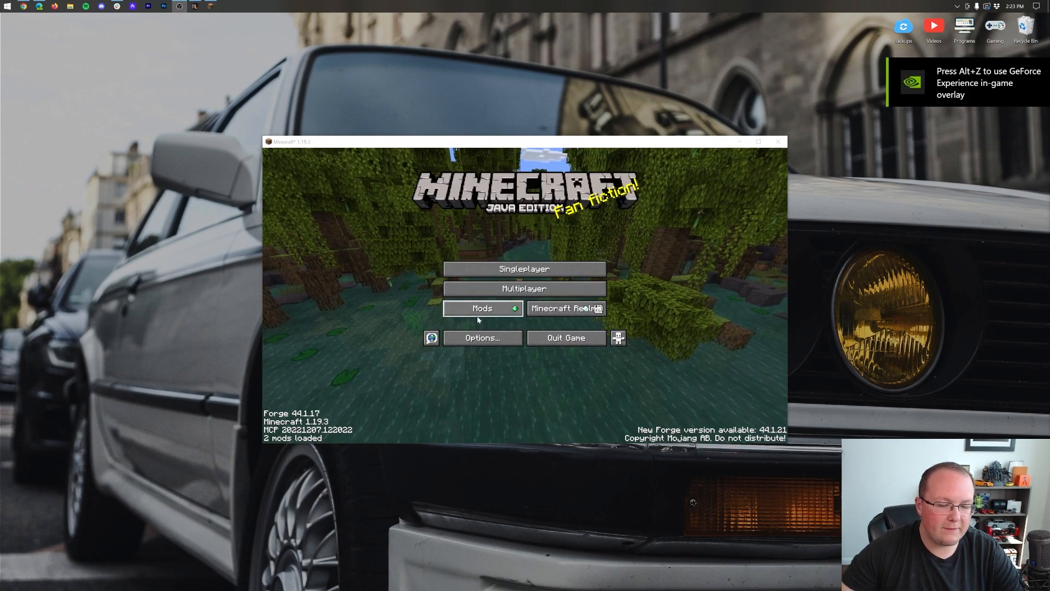
pyautogui.click(482, 309)
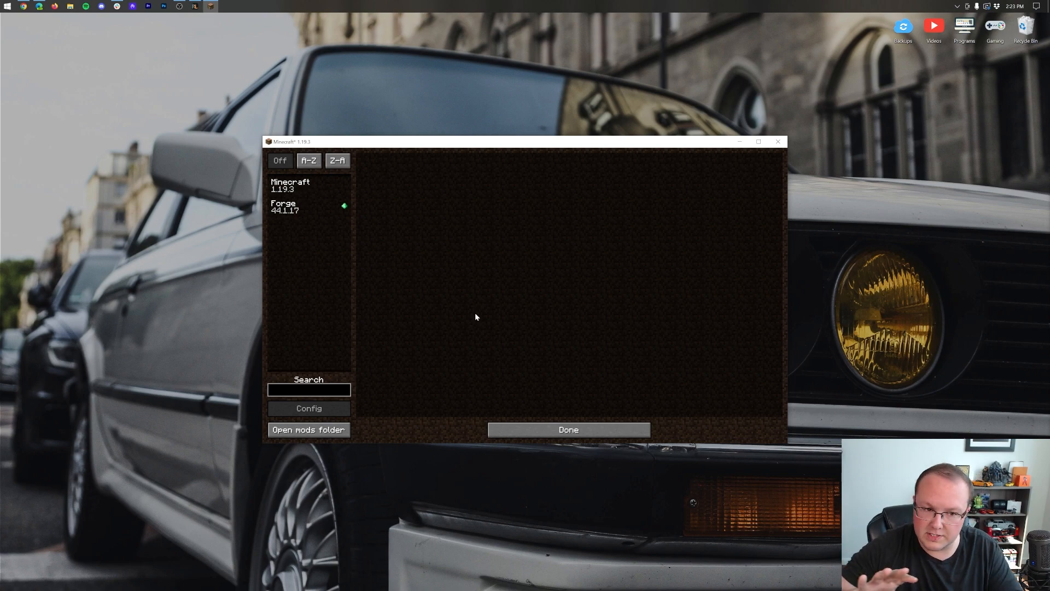
pyautogui.moveTo(493, 283)
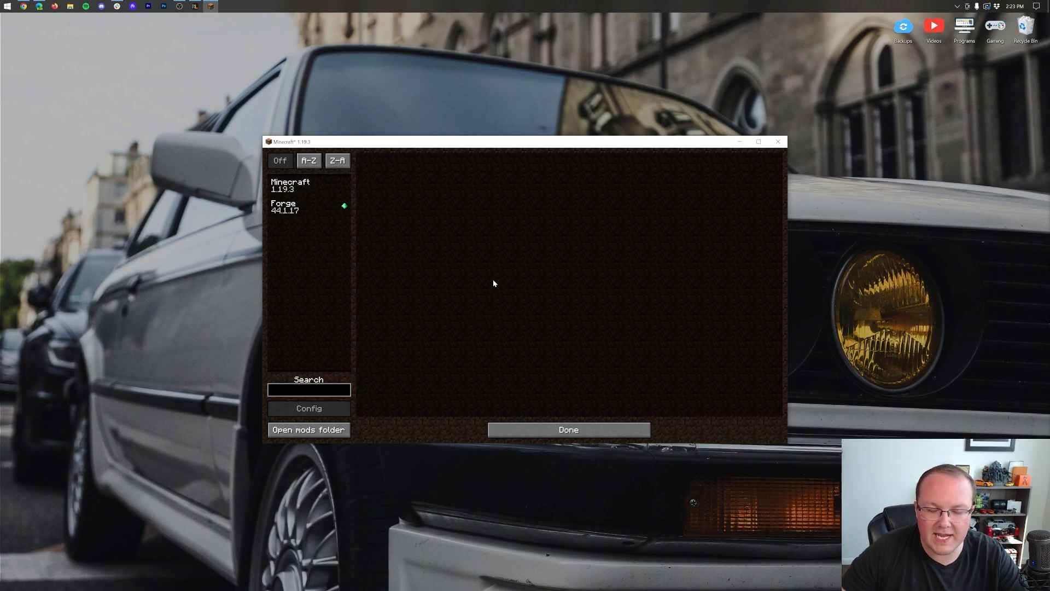
pyautogui.moveTo(521, 277)
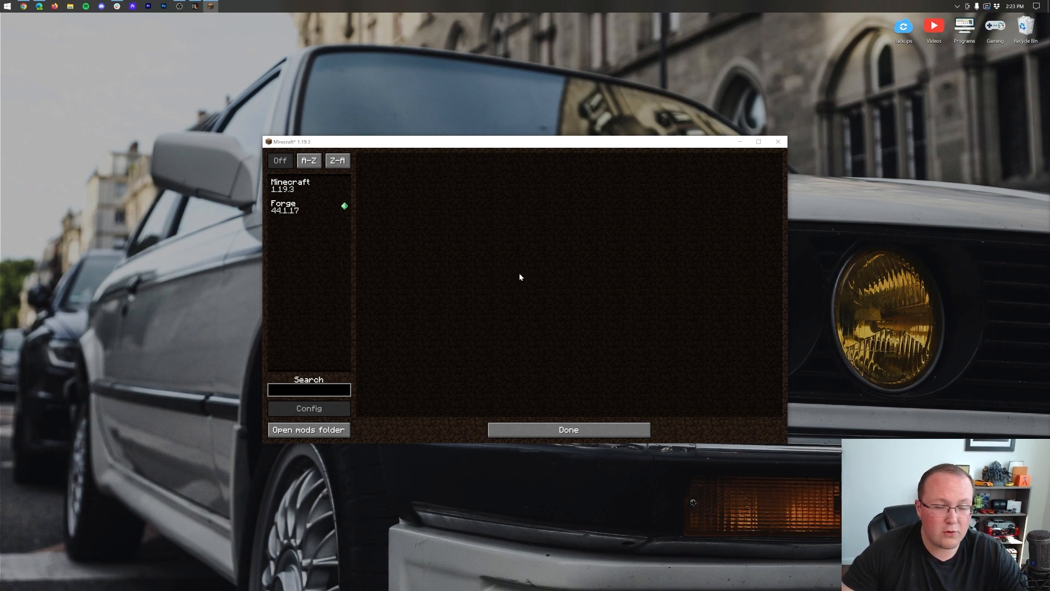
pyautogui.click(567, 428)
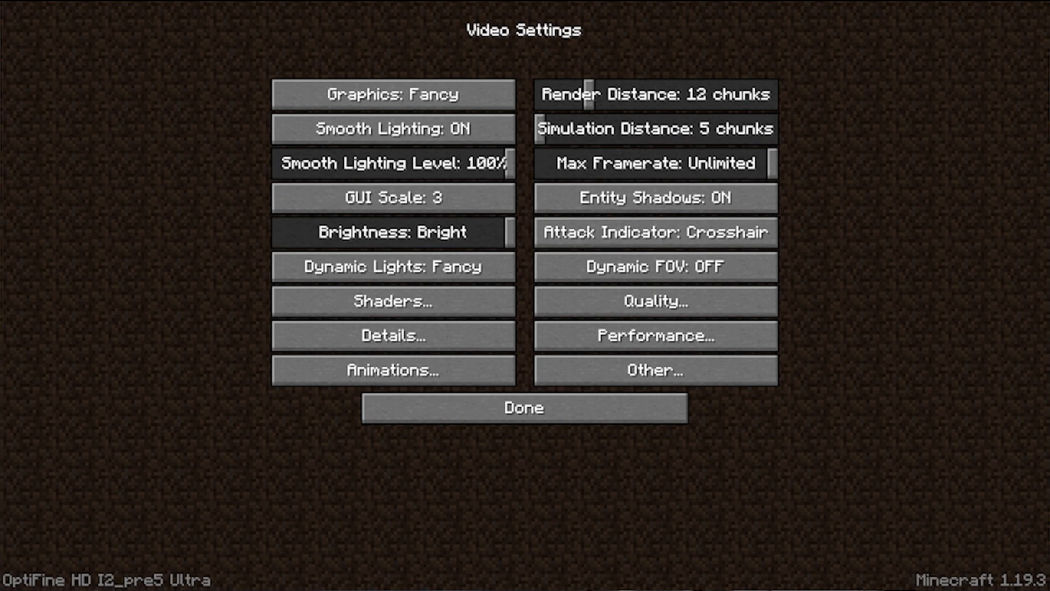
pyautogui.moveTo(568, 403)
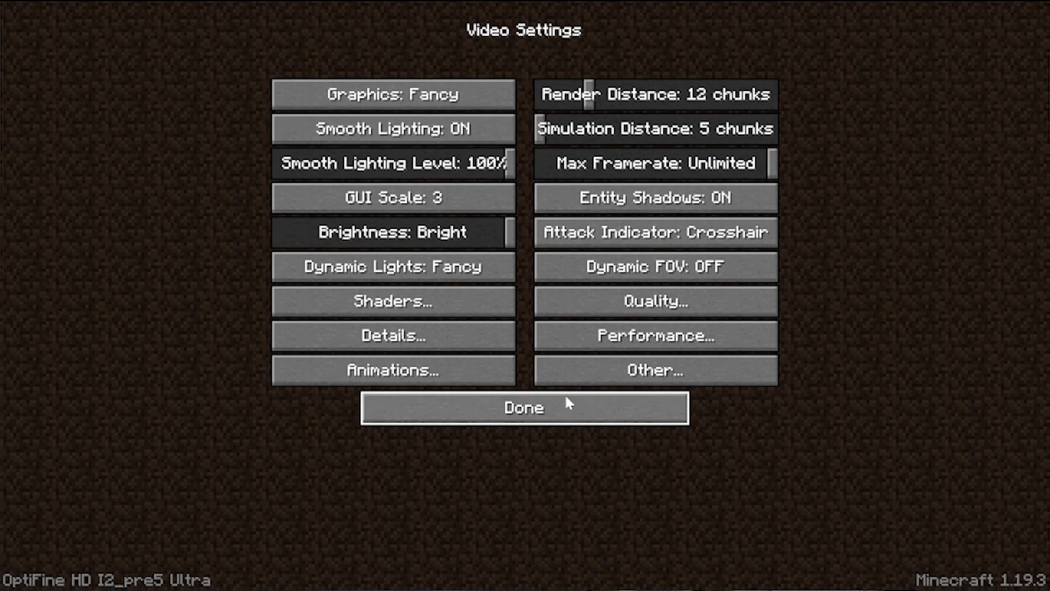
# Leave Video Settings and Options, then load the singleplayer world past the experimental settings warning
pyautogui.click(392, 302)
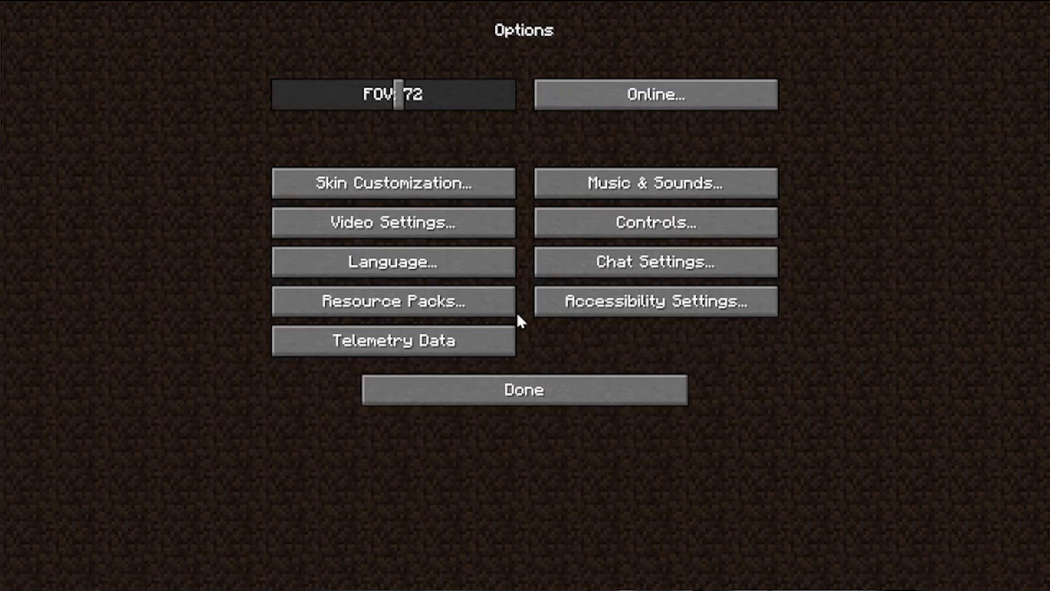
pyautogui.click(523, 389)
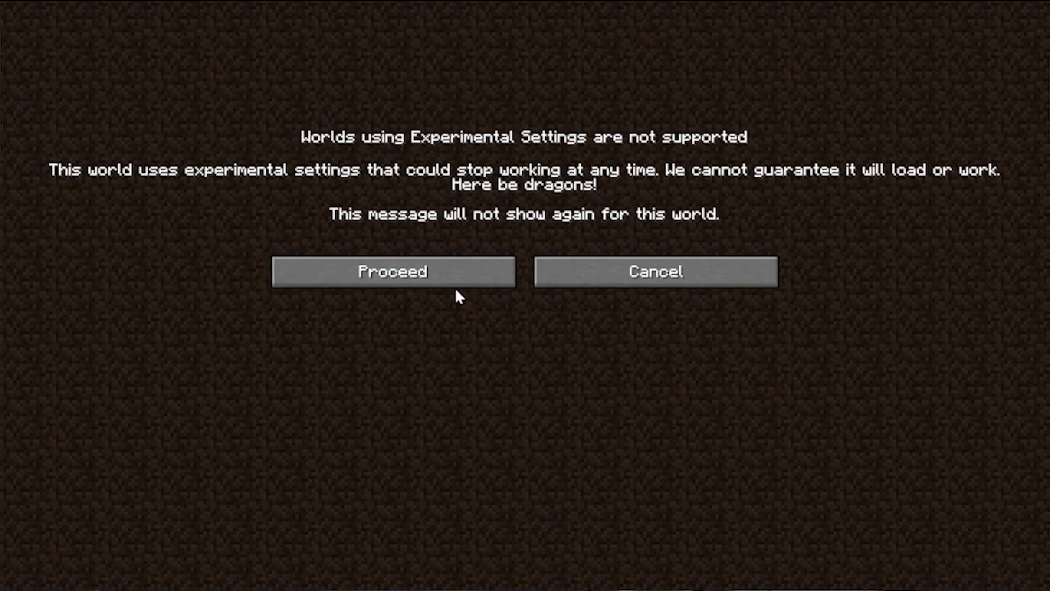
pyautogui.click(391, 271)
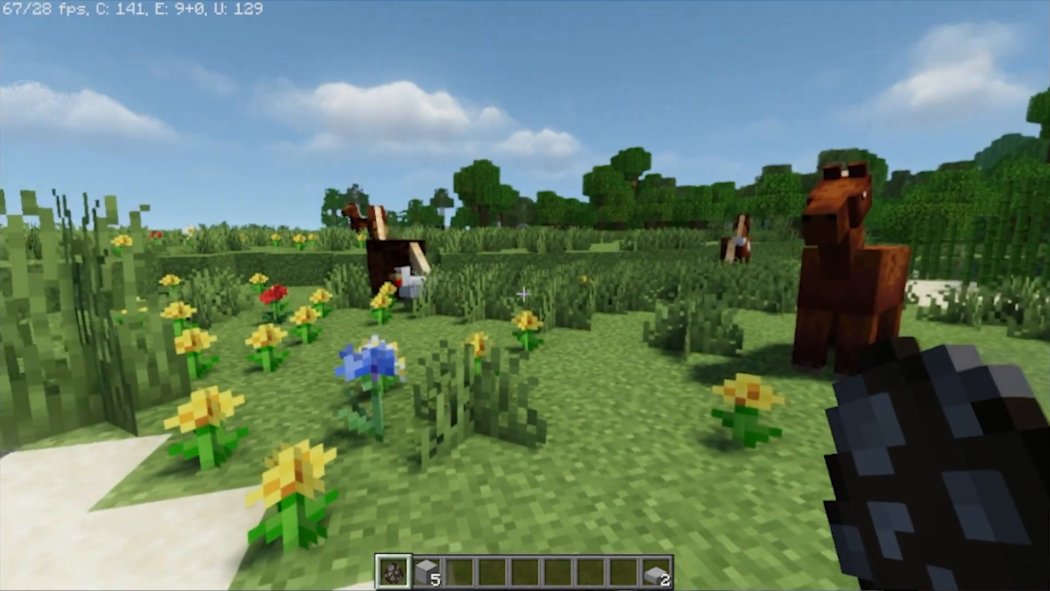
pyautogui.moveTo(525, 293)
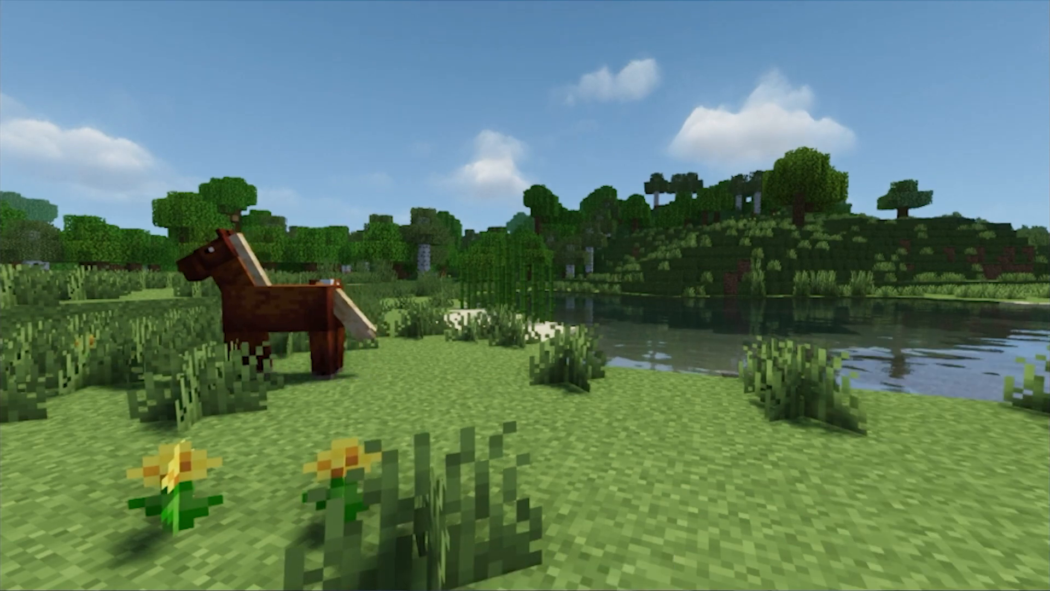
# Show the F3 debug overlay confirming OptiFine pre5 on Forge 44.1.17, then reach the game options
pyautogui.press('f3')
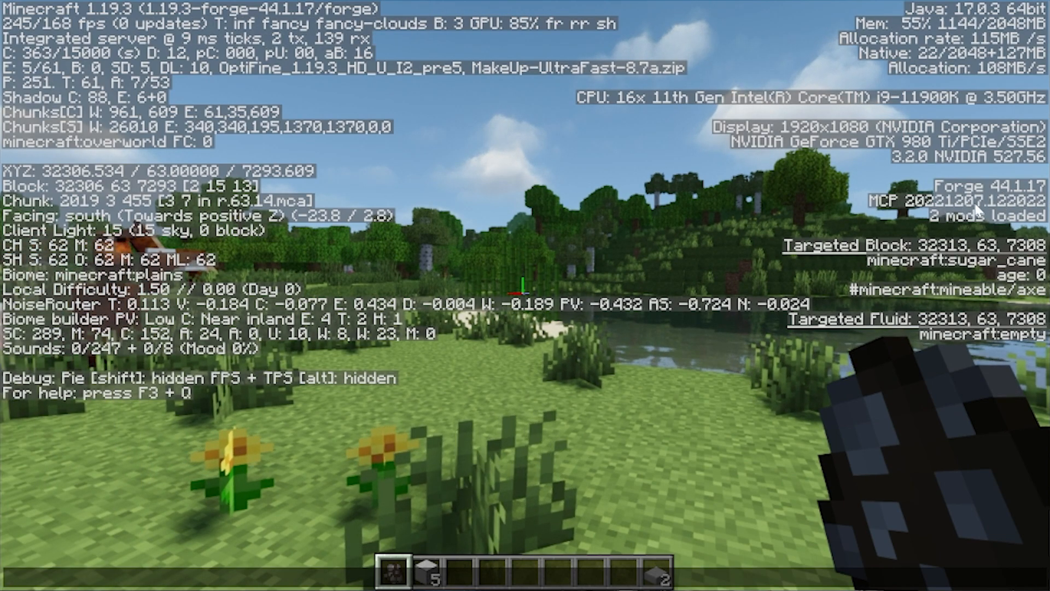
pyautogui.press('Escape')
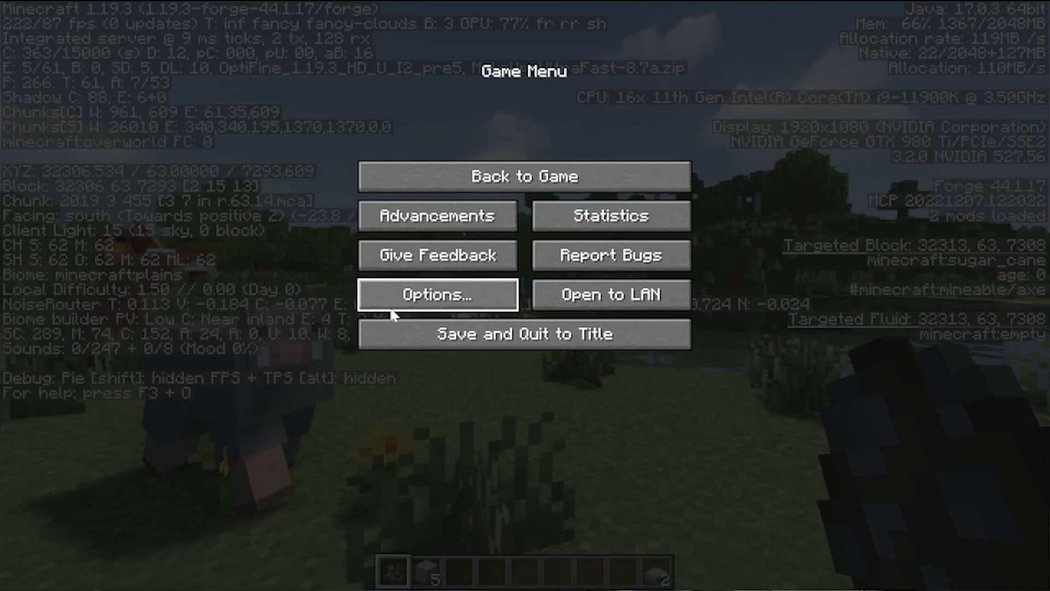
pyautogui.click(436, 294)
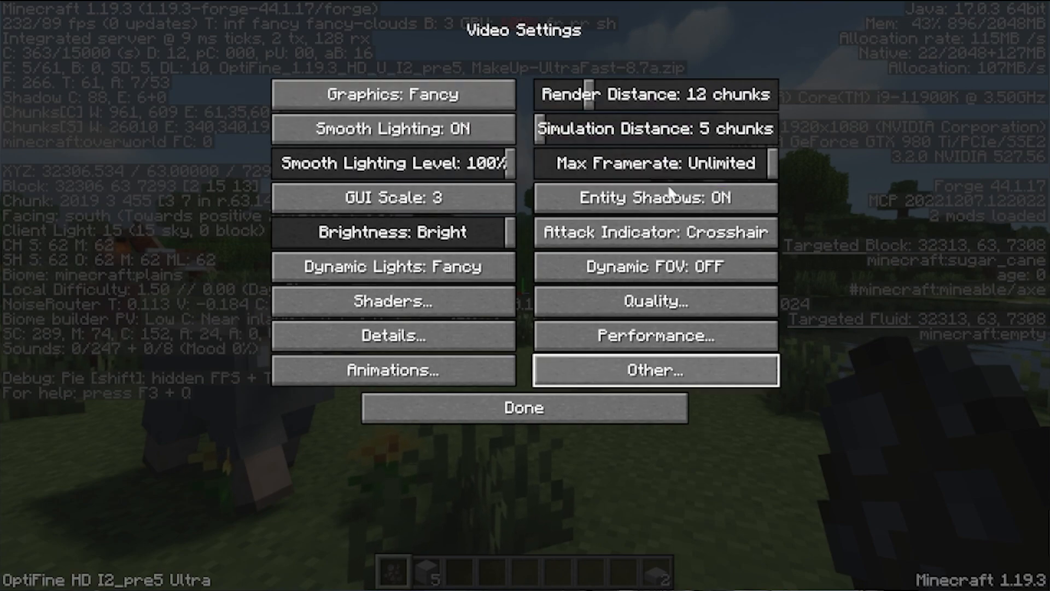
pyautogui.moveTo(601, 501)
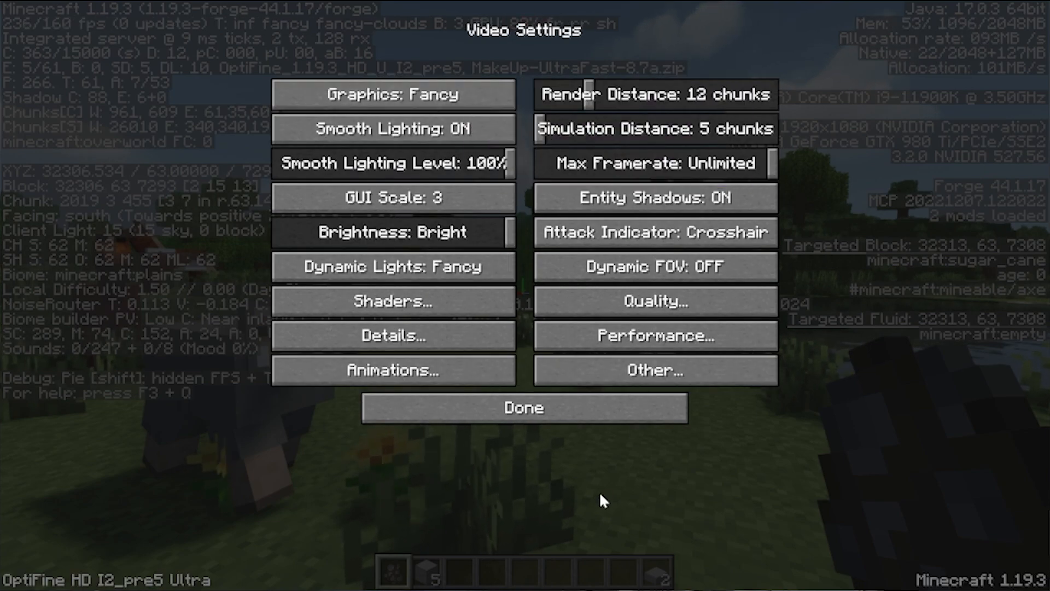